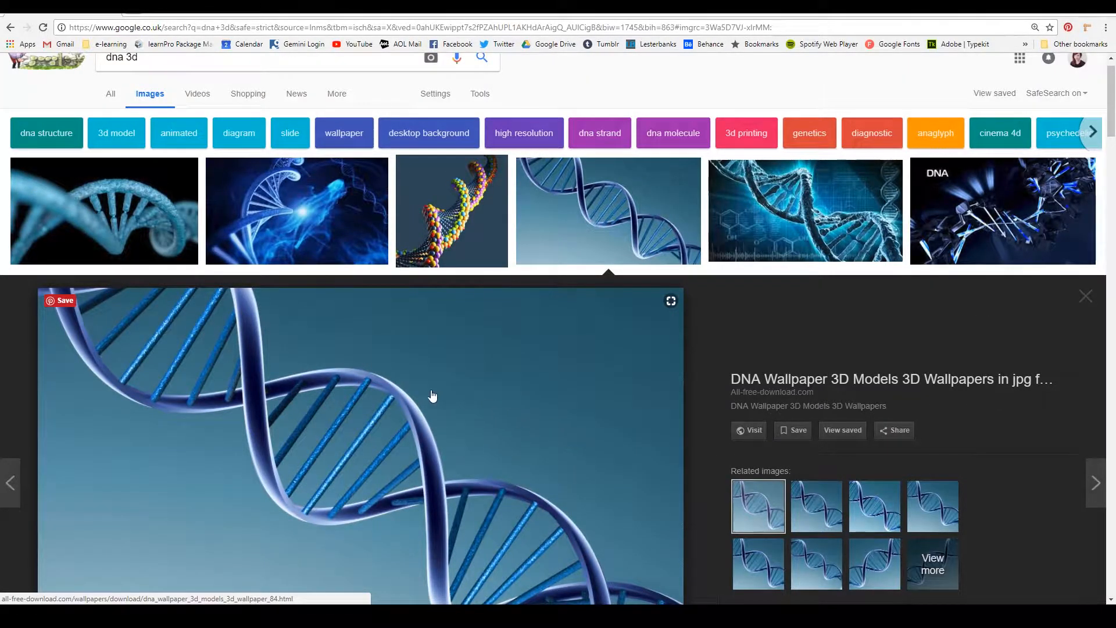
Step: Scroll the 'dna 3d' image results and preview the blue-and-red Shutterstock DNA model
scroll("down", 3)
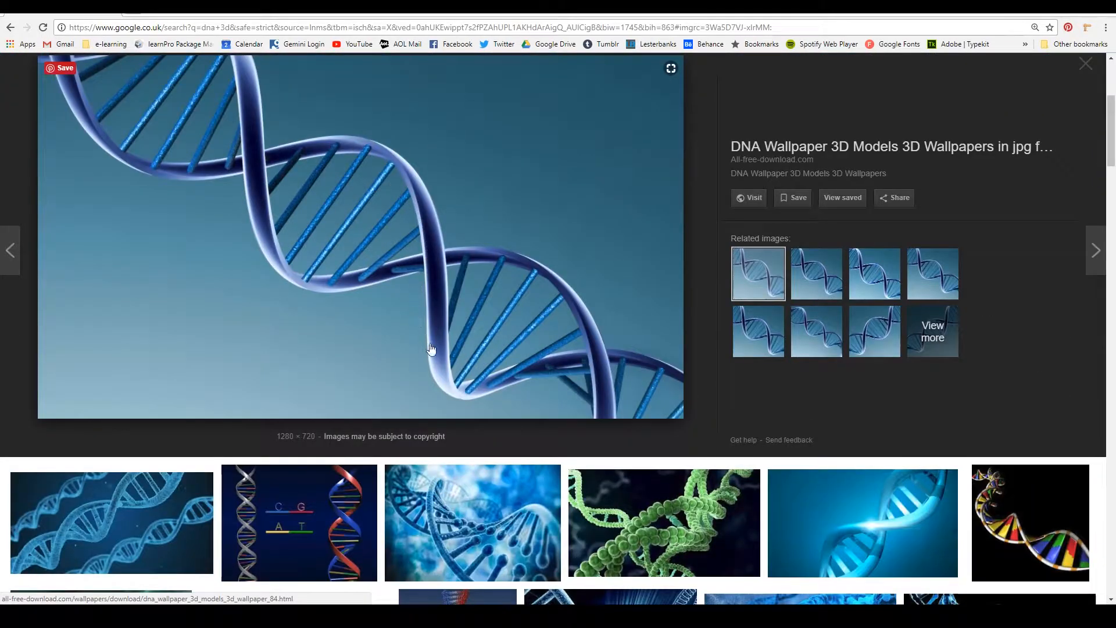
left_click(1085, 63)
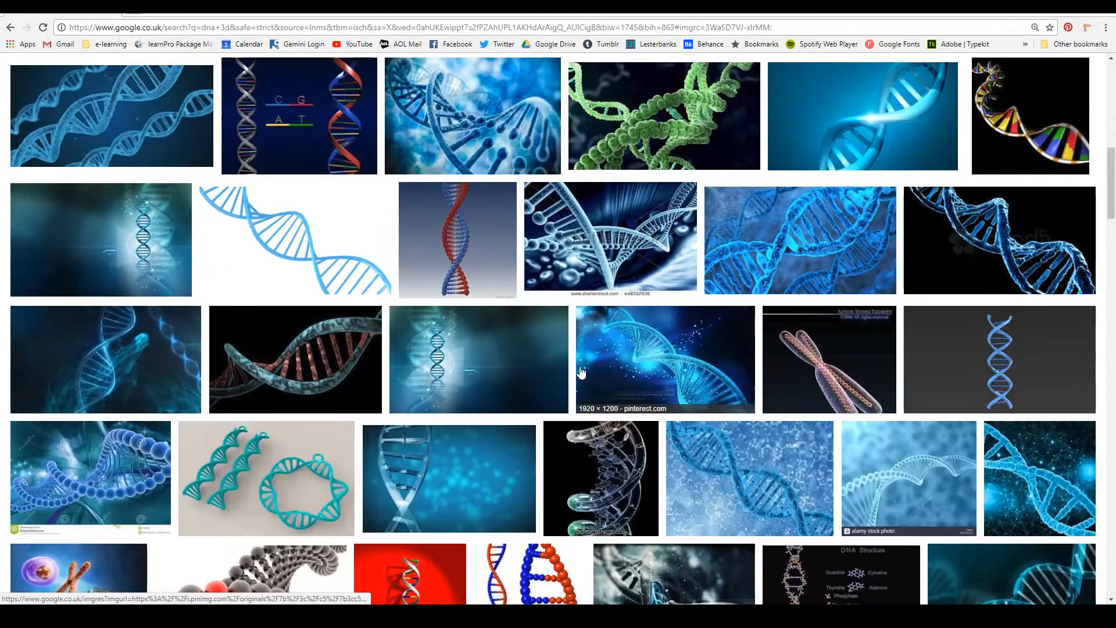
scroll("down", 3)
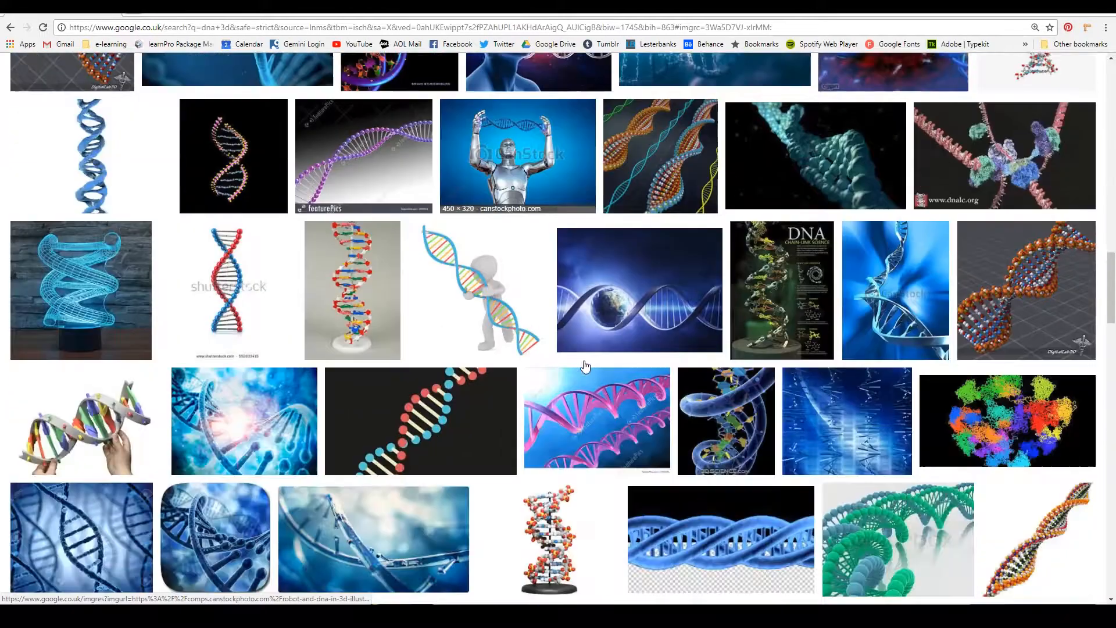
left_click(228, 289)
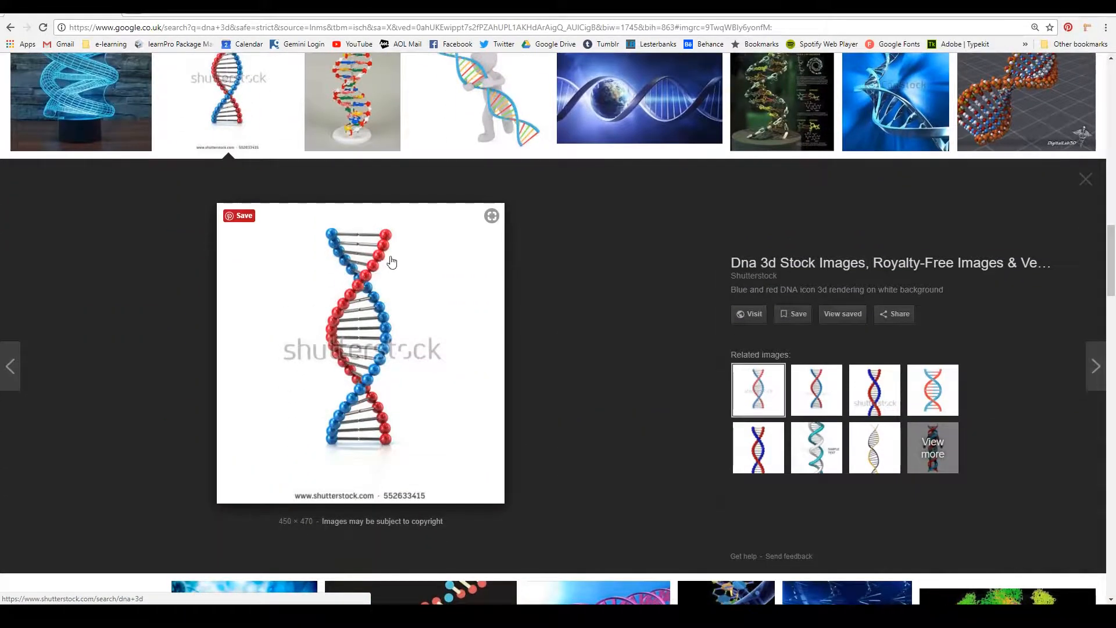
mouse_move(393, 244)
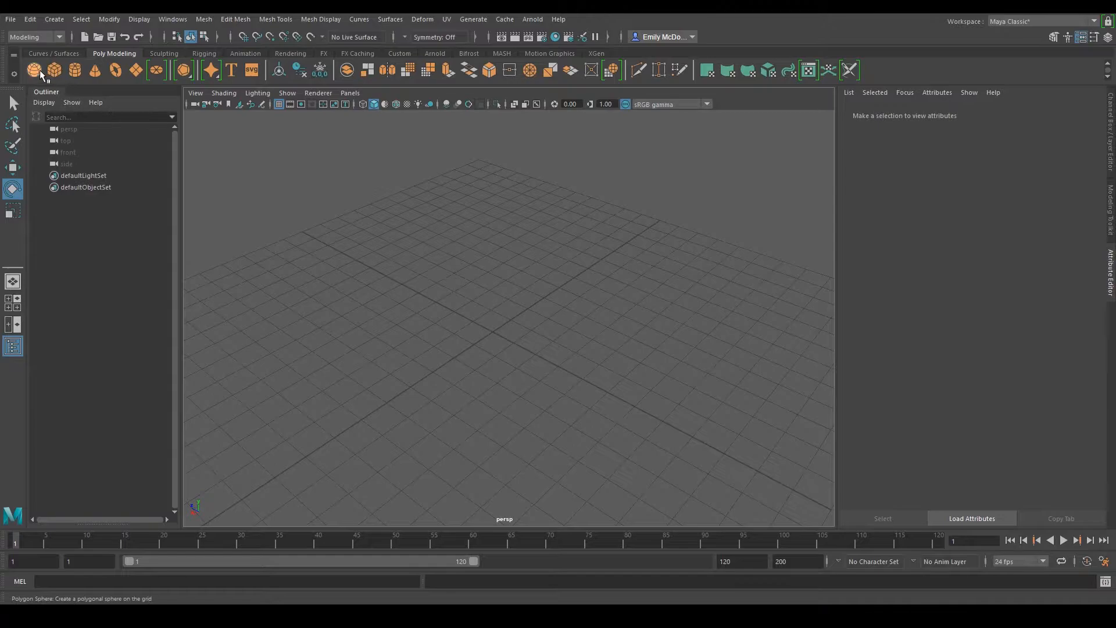
Step: Add a polygon sphere, duplicate it and move the copy along Z in the top view
left_click(33, 68)
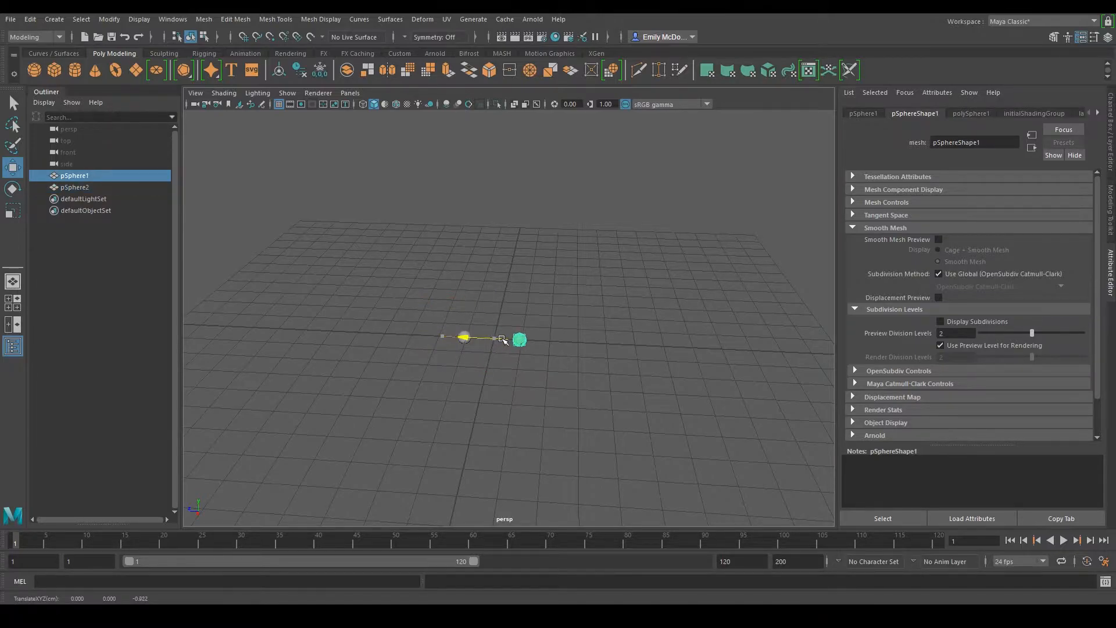
key("space")
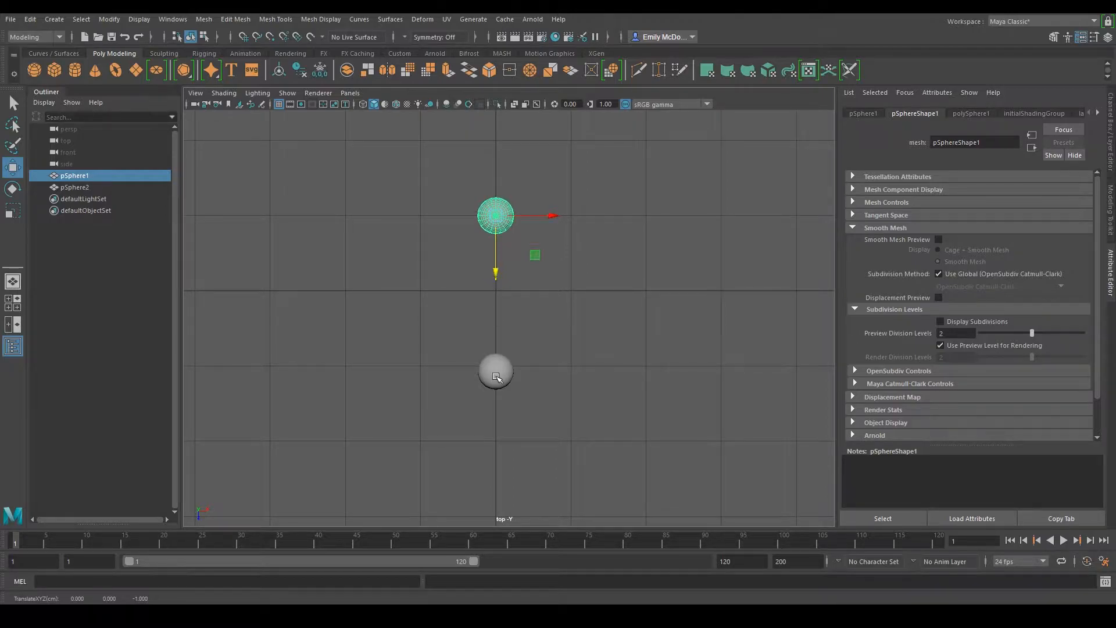
left_click(495, 367)
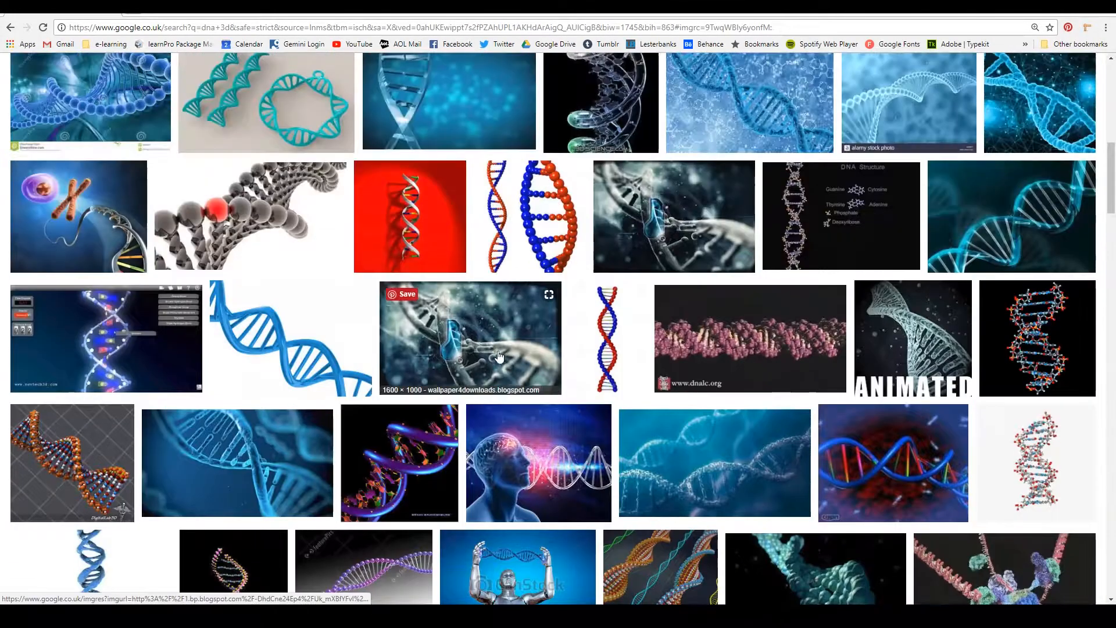
mouse_move(271, 319)
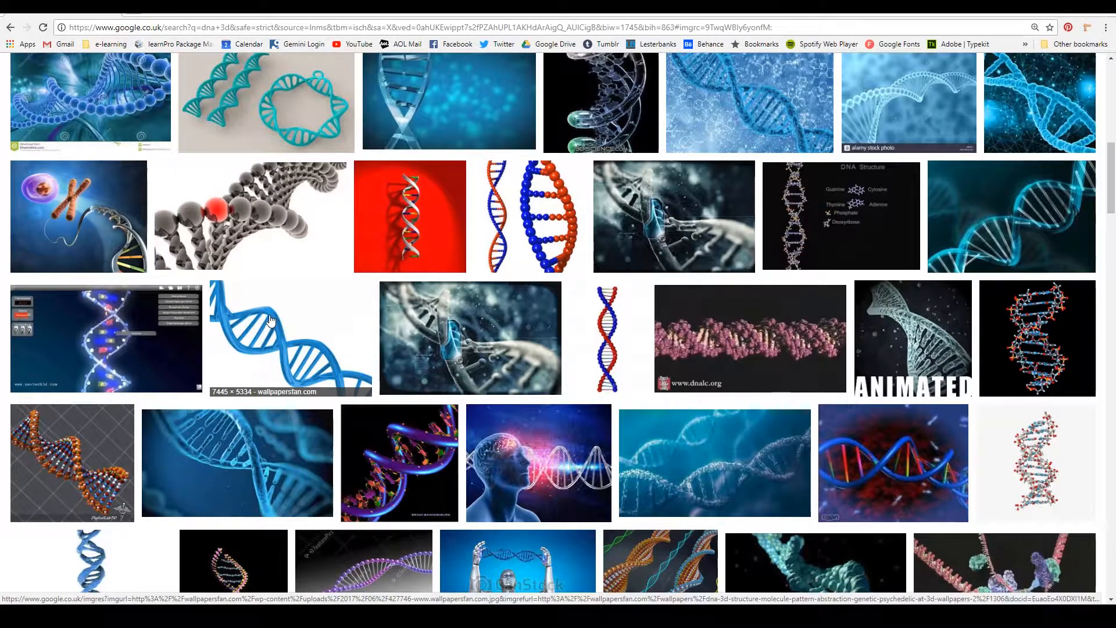
scroll("down", 3)
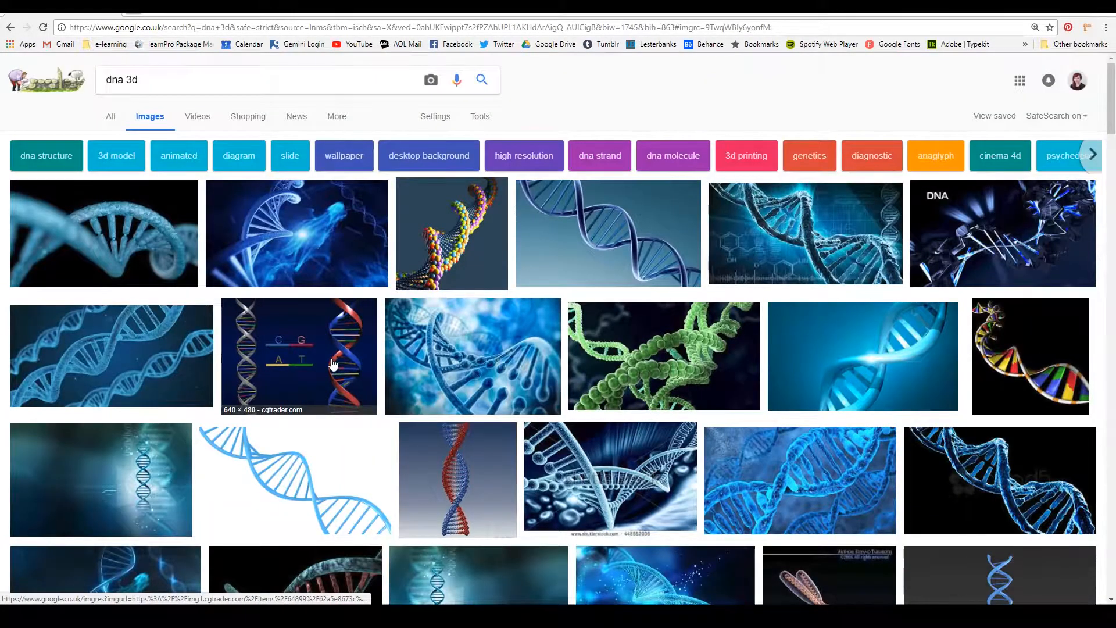
left_click(299, 356)
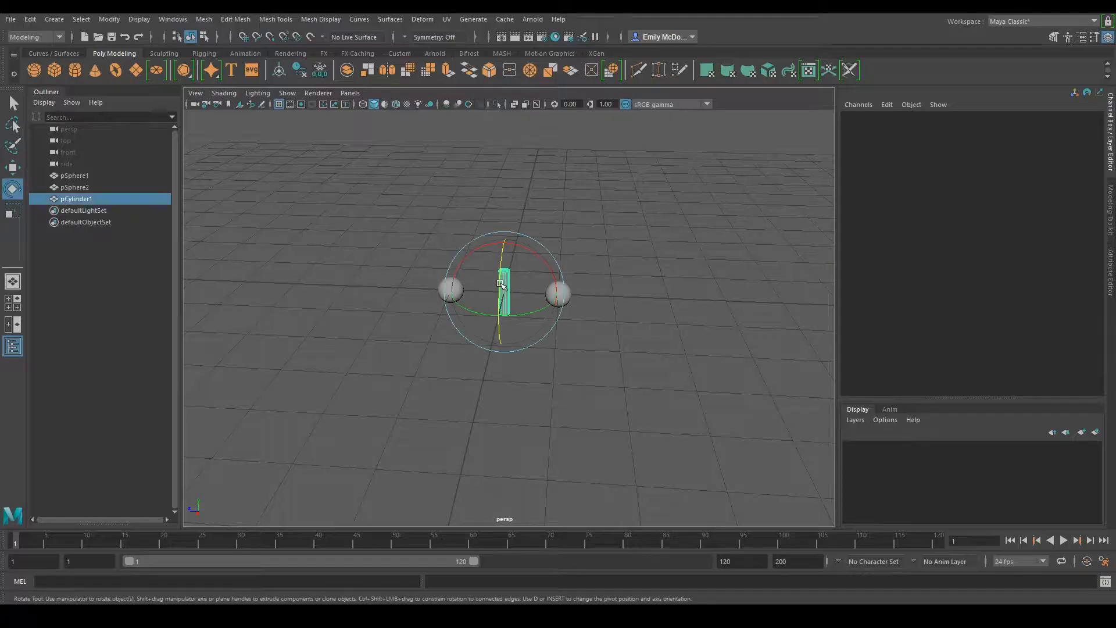
Step: Lay a thin cylinder flat with Rotate X 90 and duplicate it to bridge the two spheres
left_click_drag(500, 285, 513, 260)
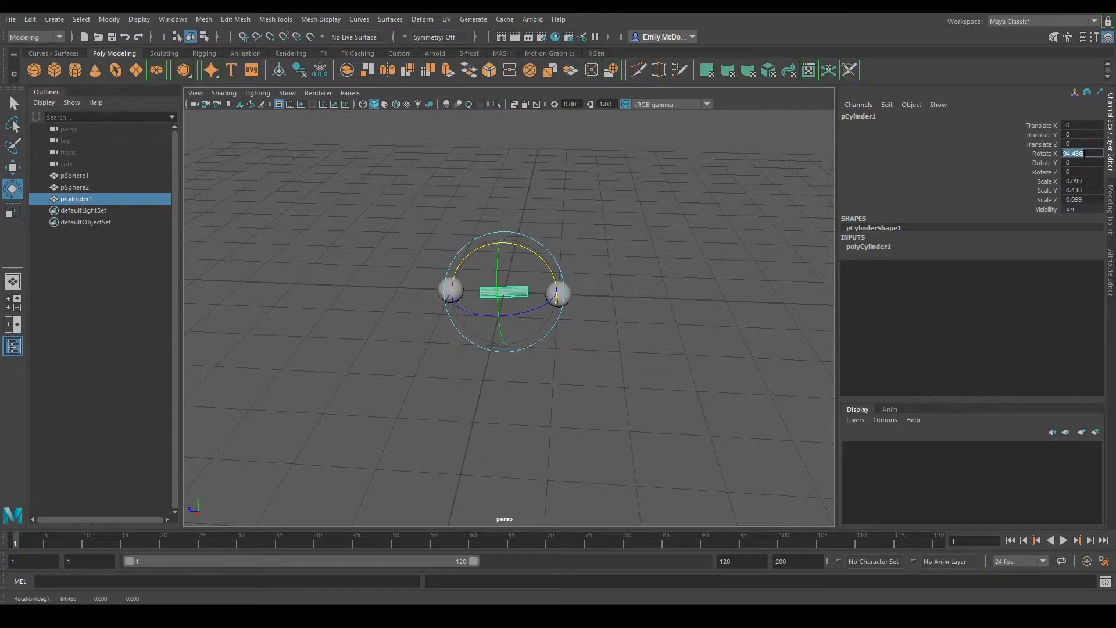
type("90")
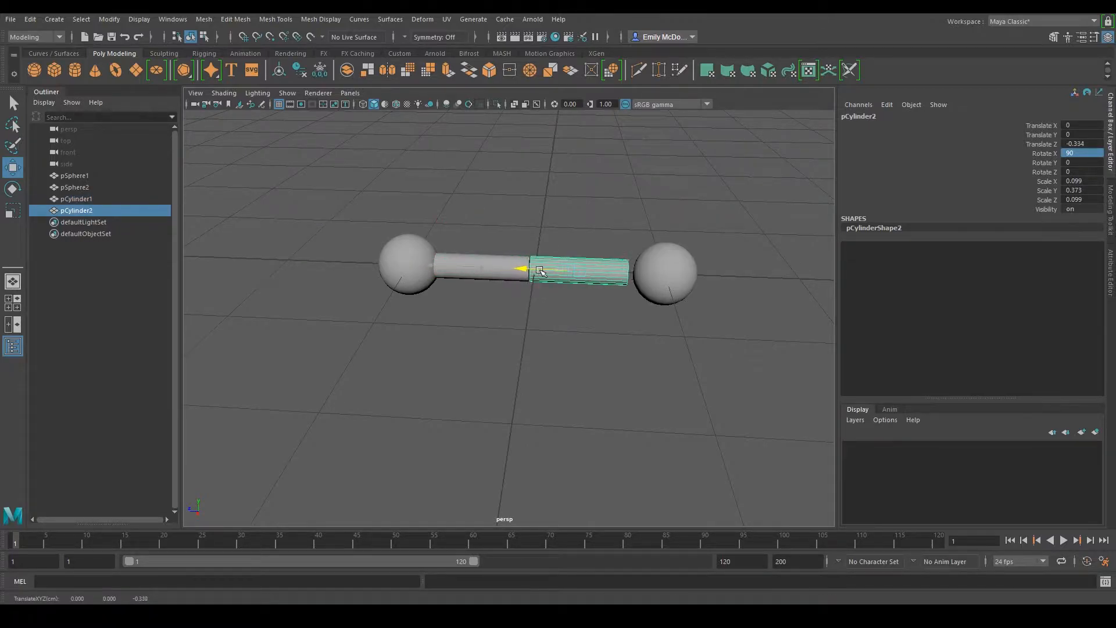
left_click_drag(526, 269, 551, 268)
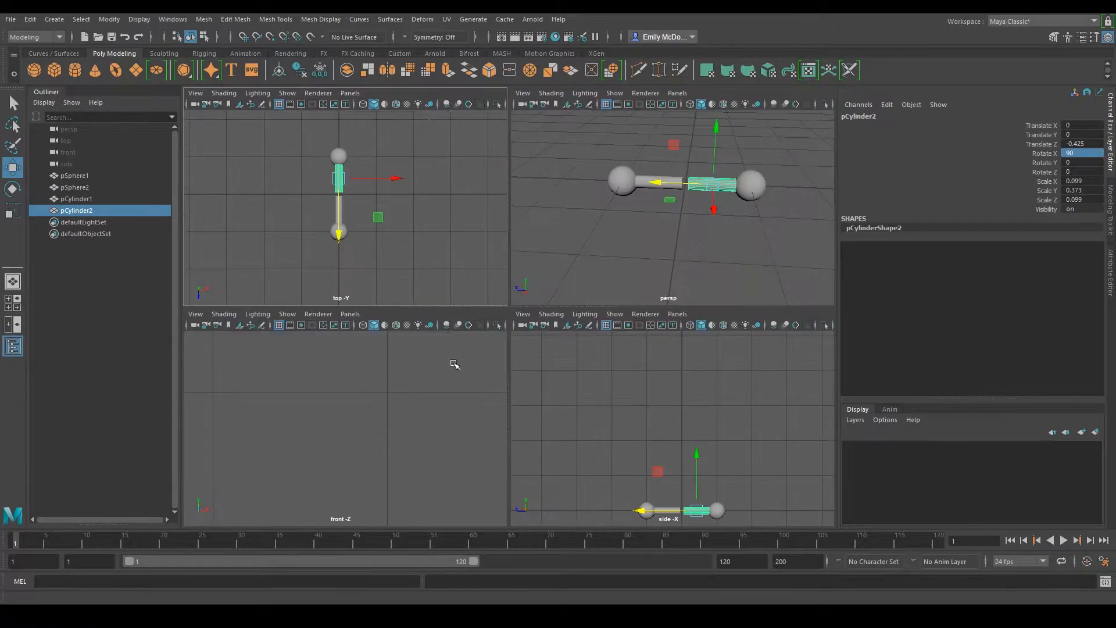
key("space")
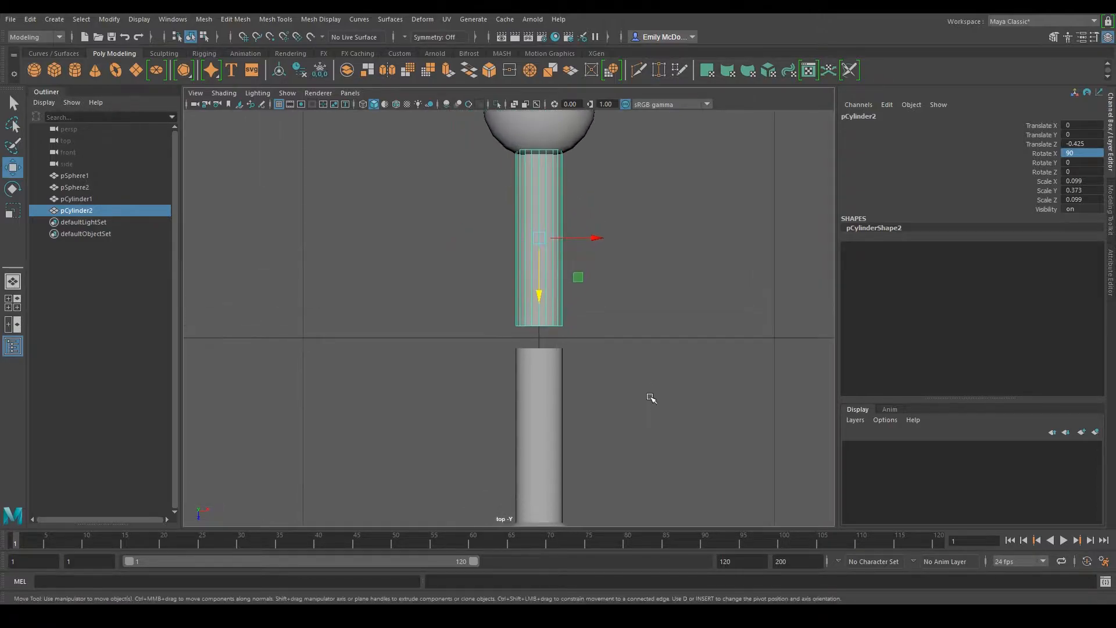
mouse_move(682, 380)
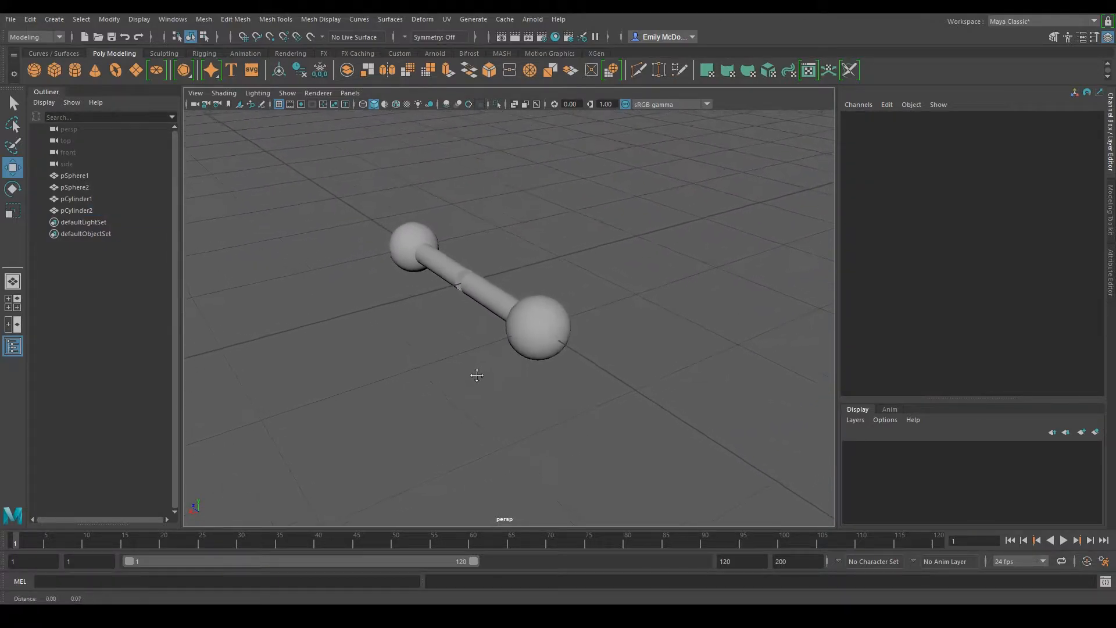
Step: Duplicate the end spheres as smaller copies and place one beside each end of the rod
left_click(534, 328)
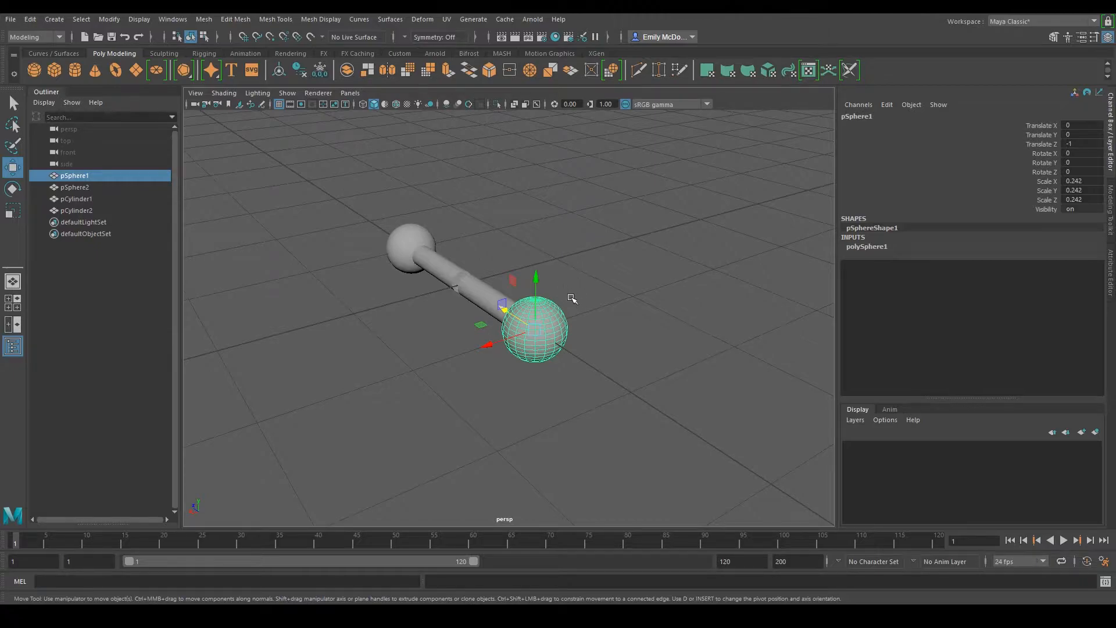
mouse_move(399, 220)
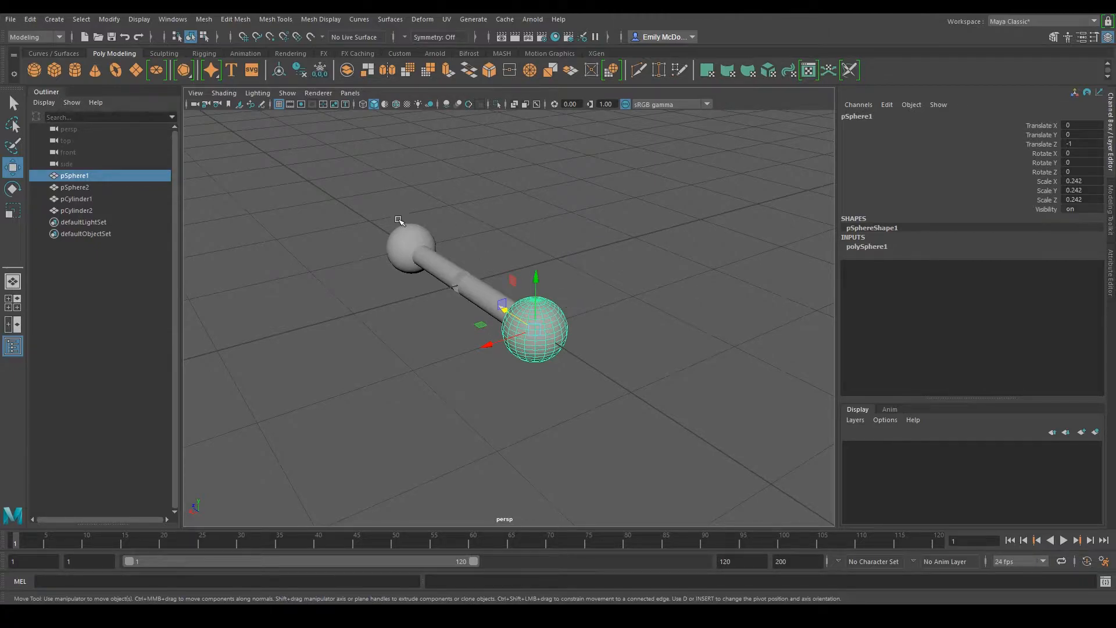
mouse_move(630, 376)
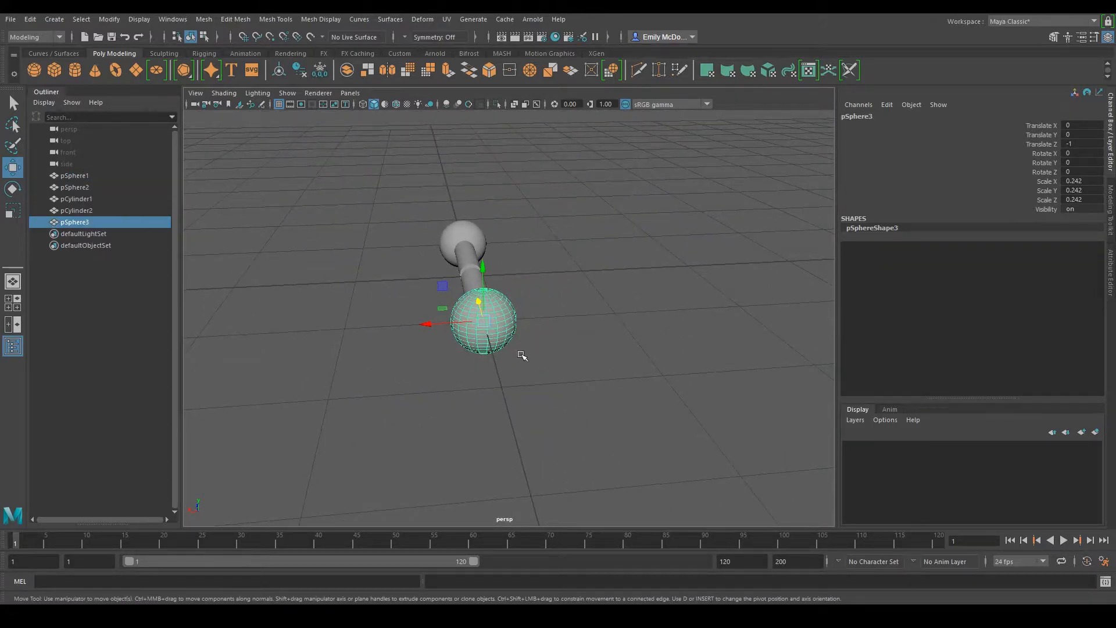
left_click_drag(477, 303, 502, 259)
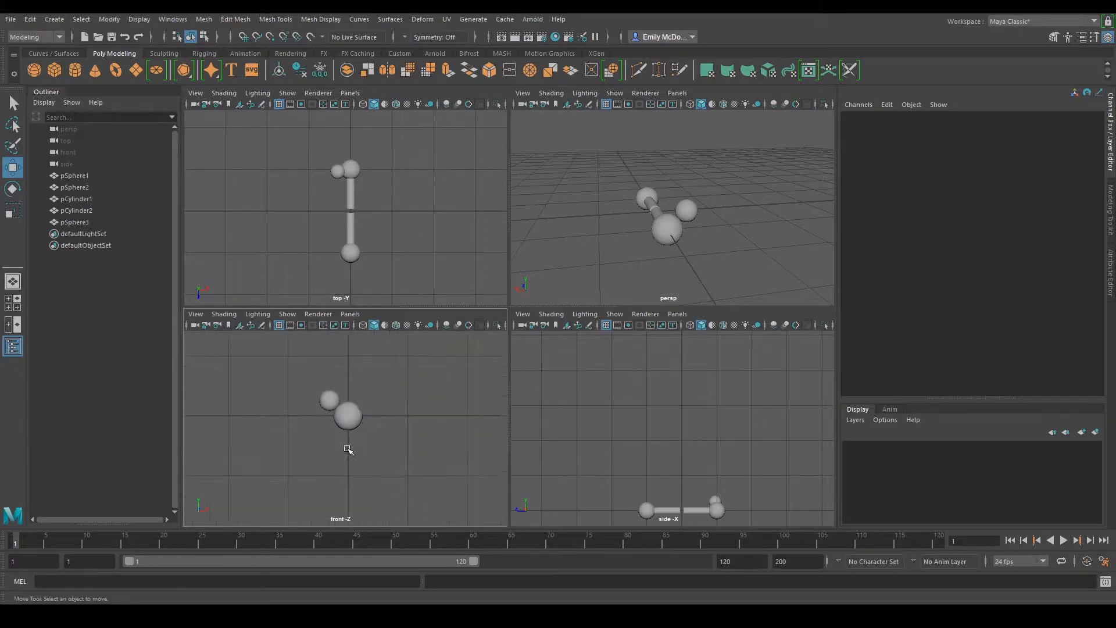
left_click(329, 400)
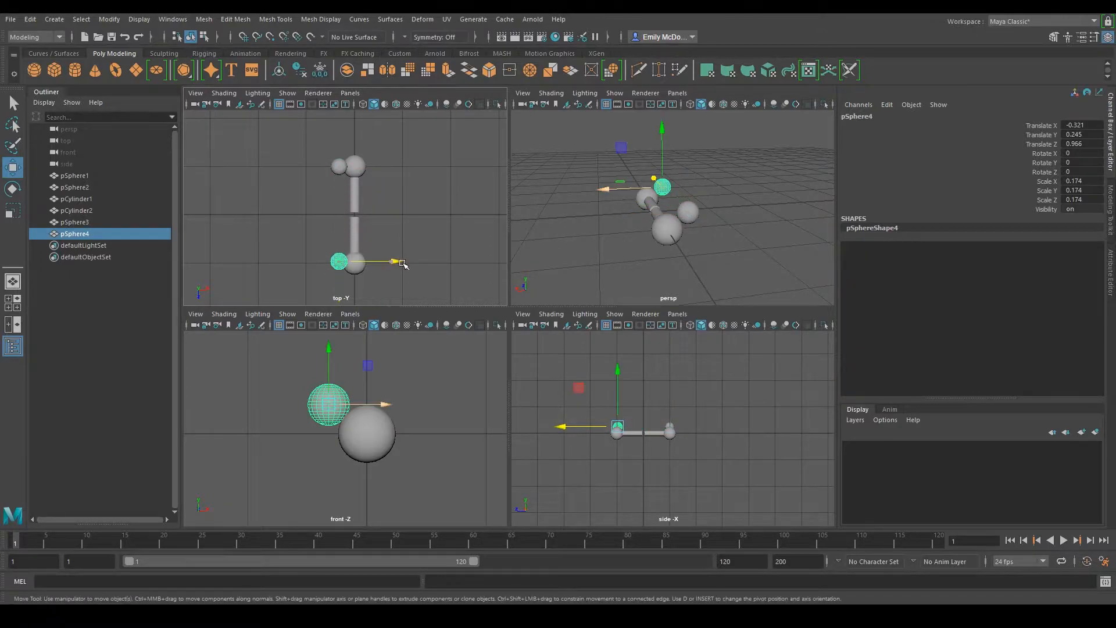
left_click_drag(395, 262, 449, 198)
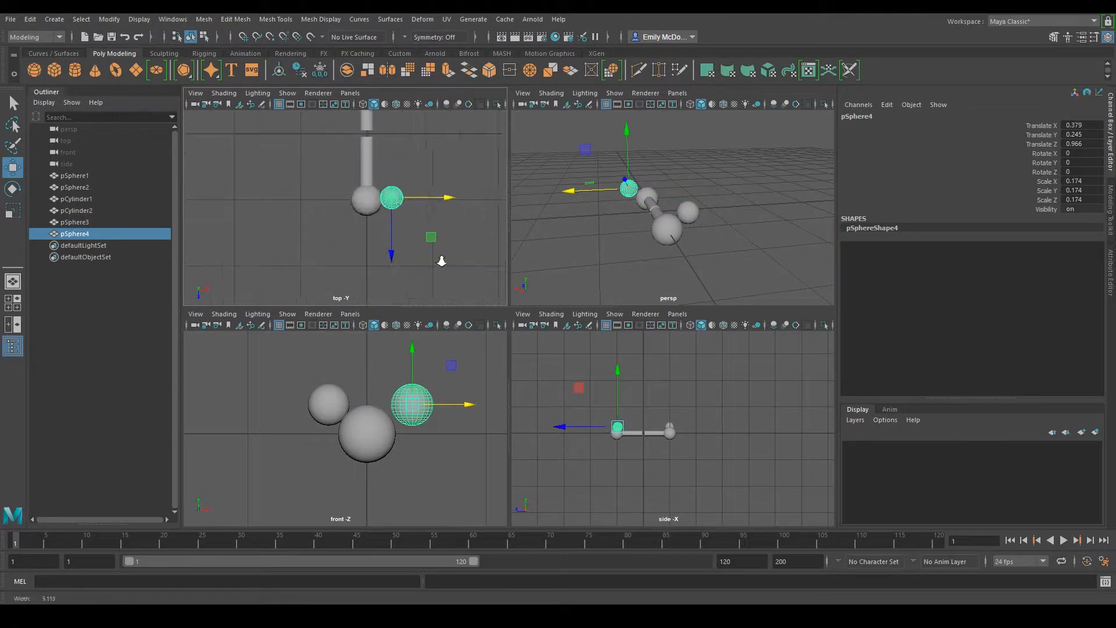
left_click_drag(391, 235, 383, 249)
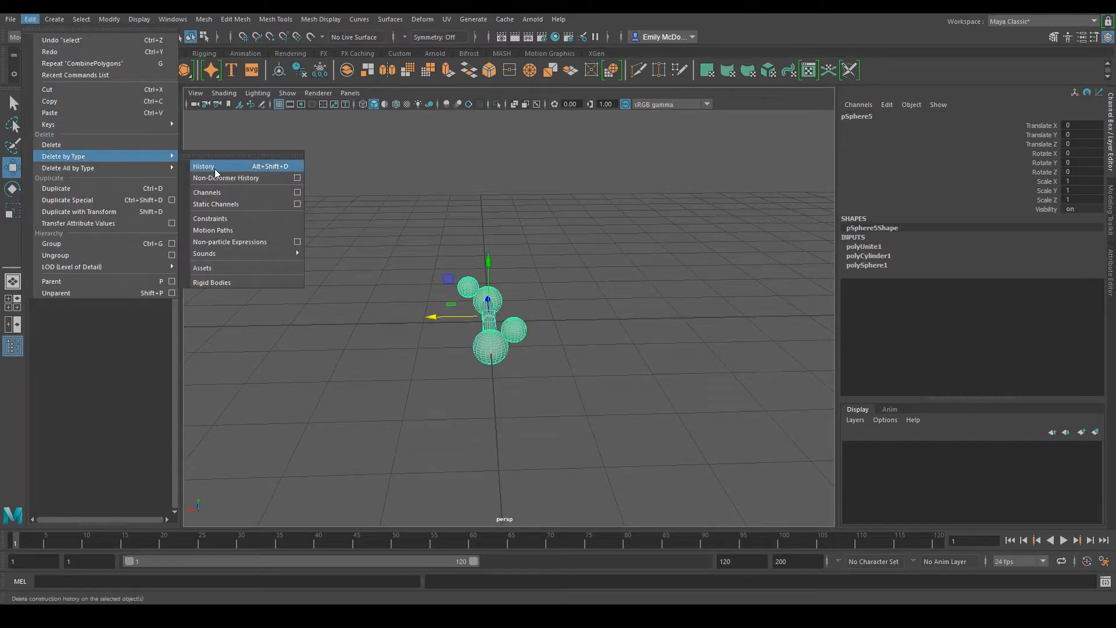
Step: Delete the combined base pair's construction history and key its start pose at frame 1
left_click(203, 167)
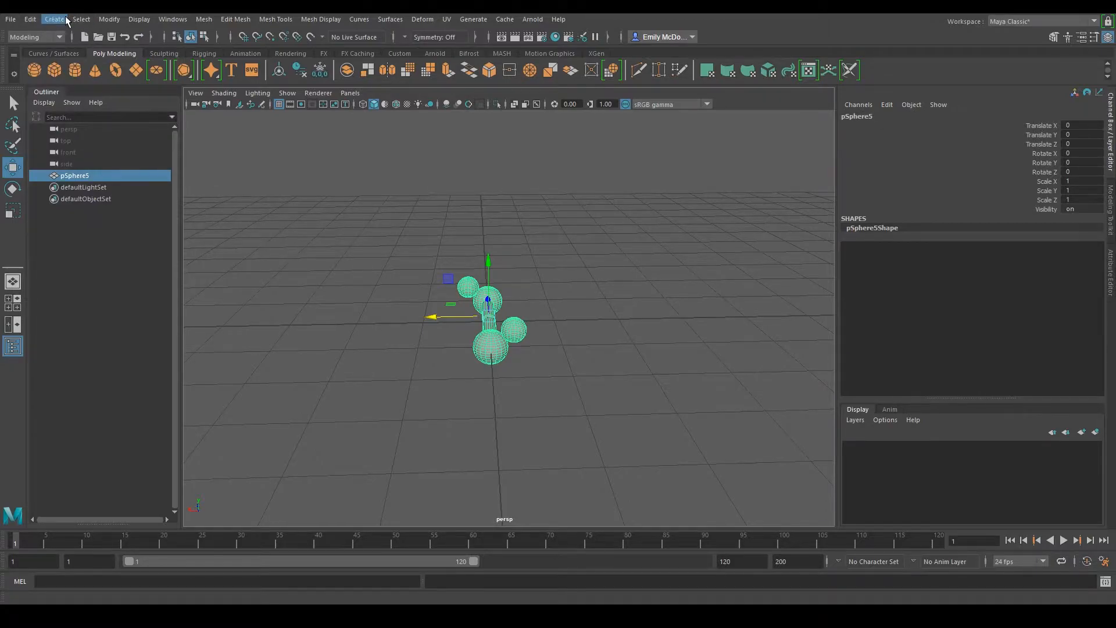
left_click(109, 20)
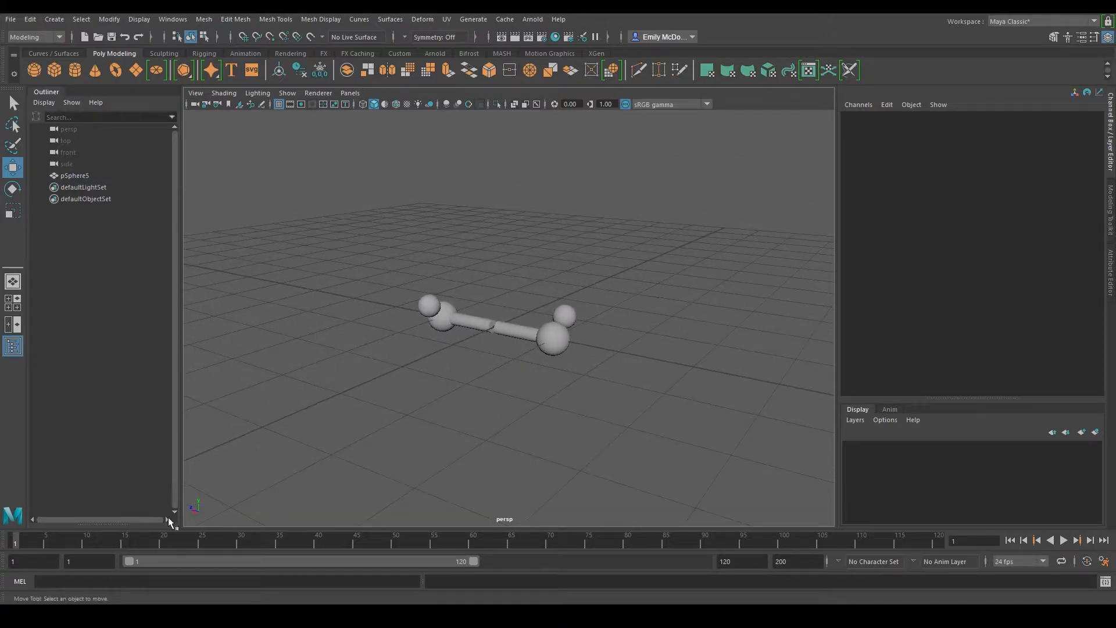
left_click(491, 324)
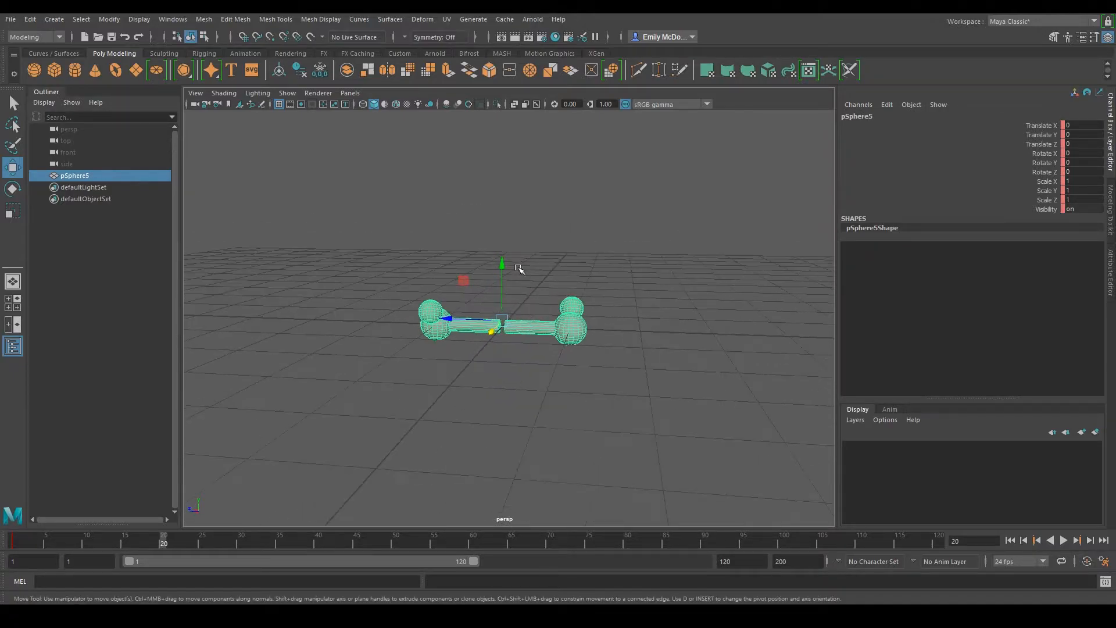
Step: At frame 20, raise the base pair above the grid and key Rotate Y 360
left_click_drag(503, 264, 502, 146)
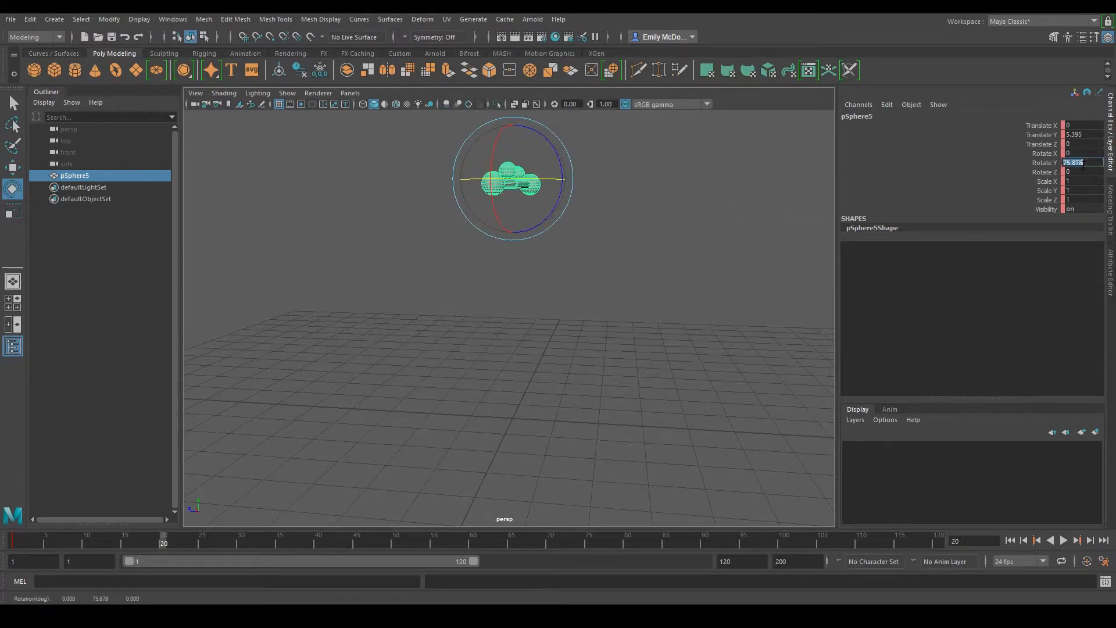
type("360")
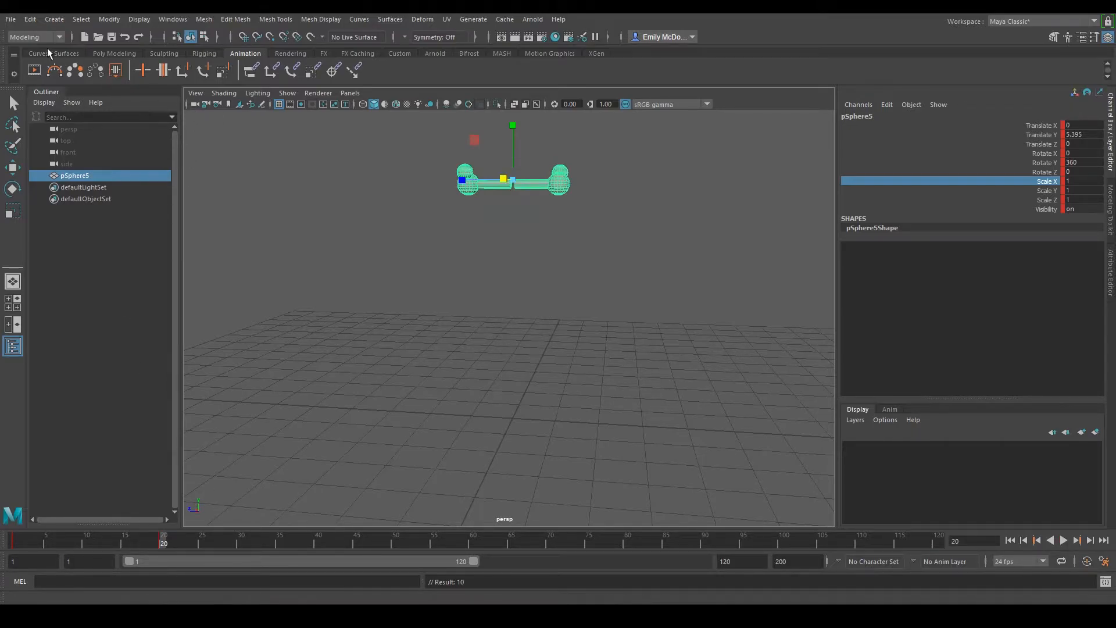
Step: Create an animation snapshot with Start 1, End 20, Increment 1 to stack the helix copies
left_click(33, 37)
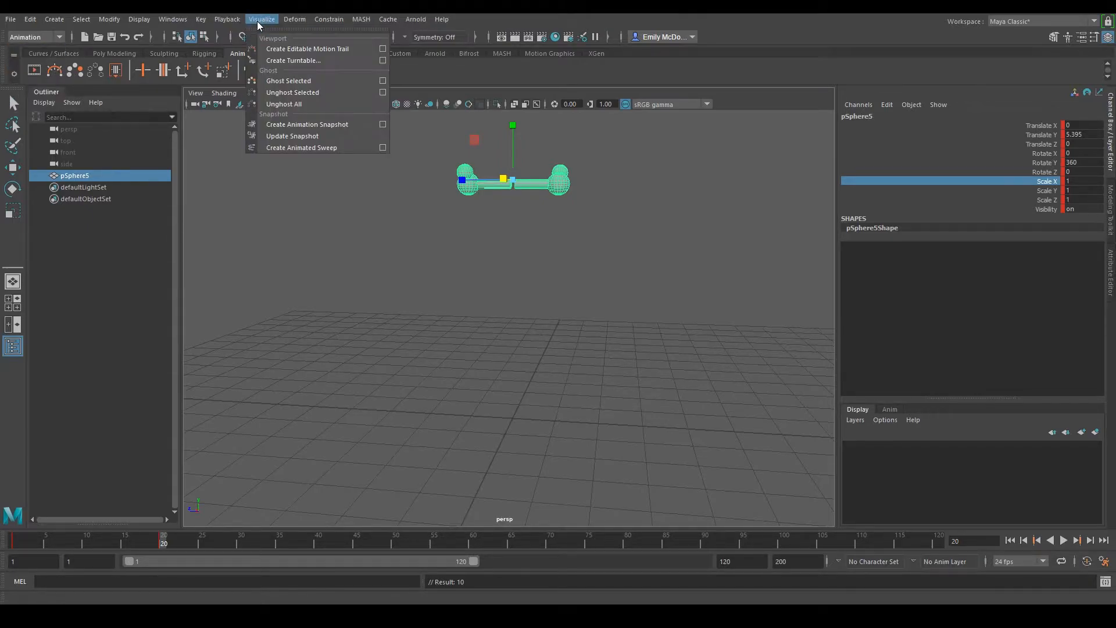
mouse_move(307, 124)
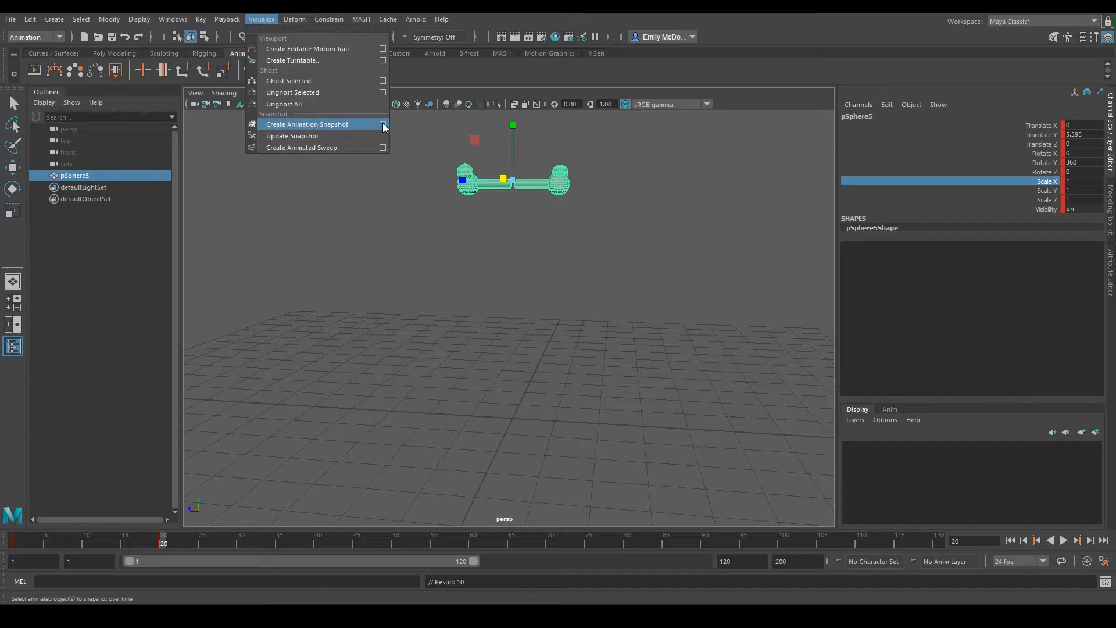
left_click(383, 125)
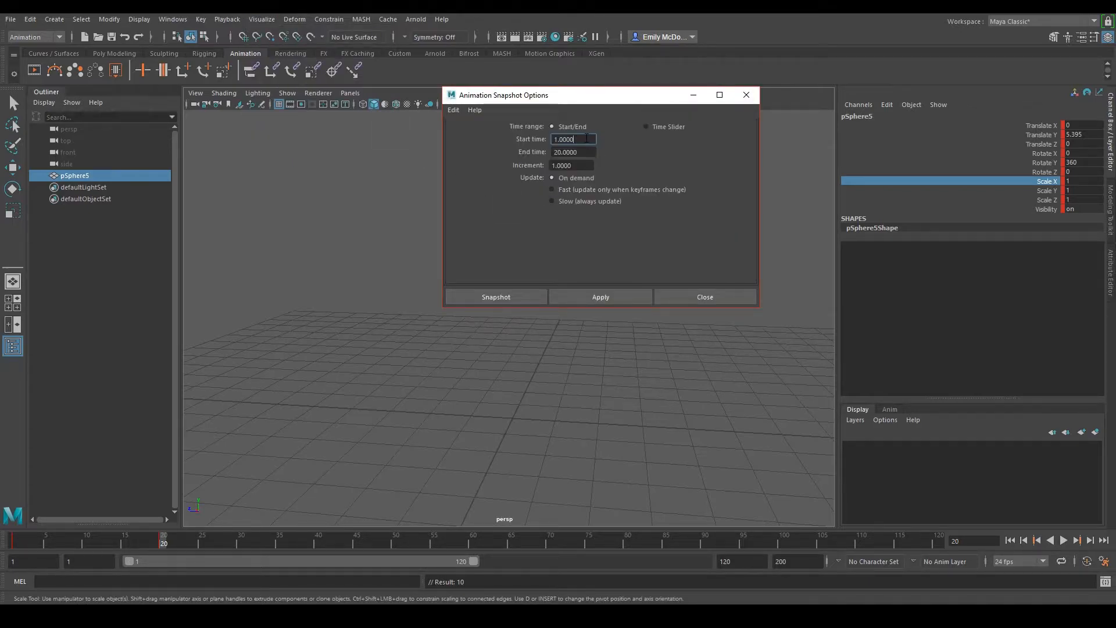
triple_click(573, 139)
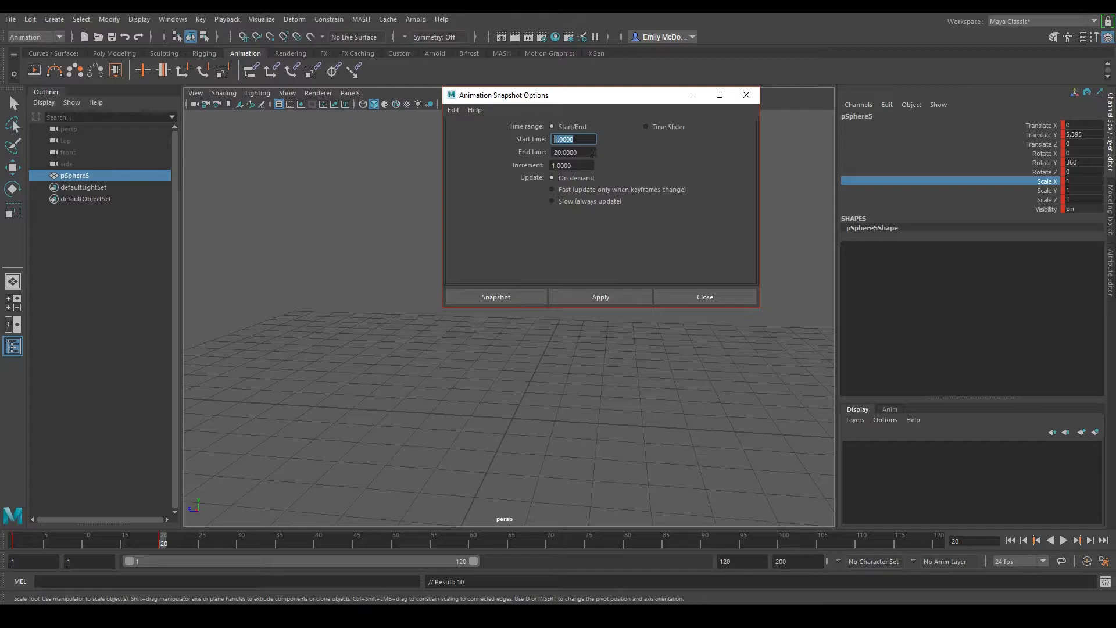
left_click(573, 151)
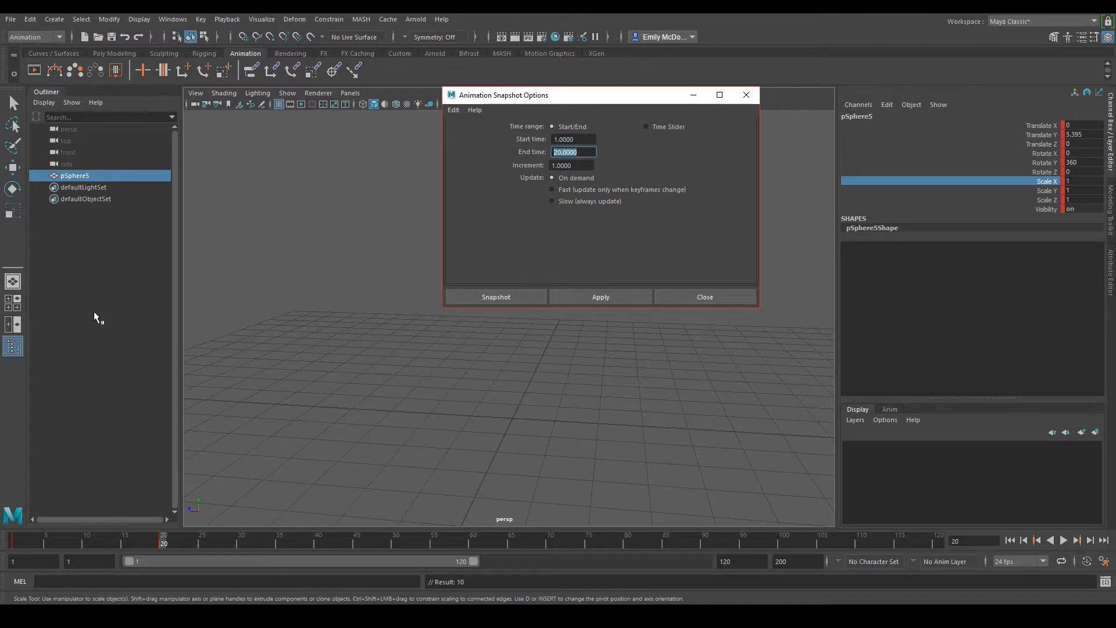
mouse_move(563, 269)
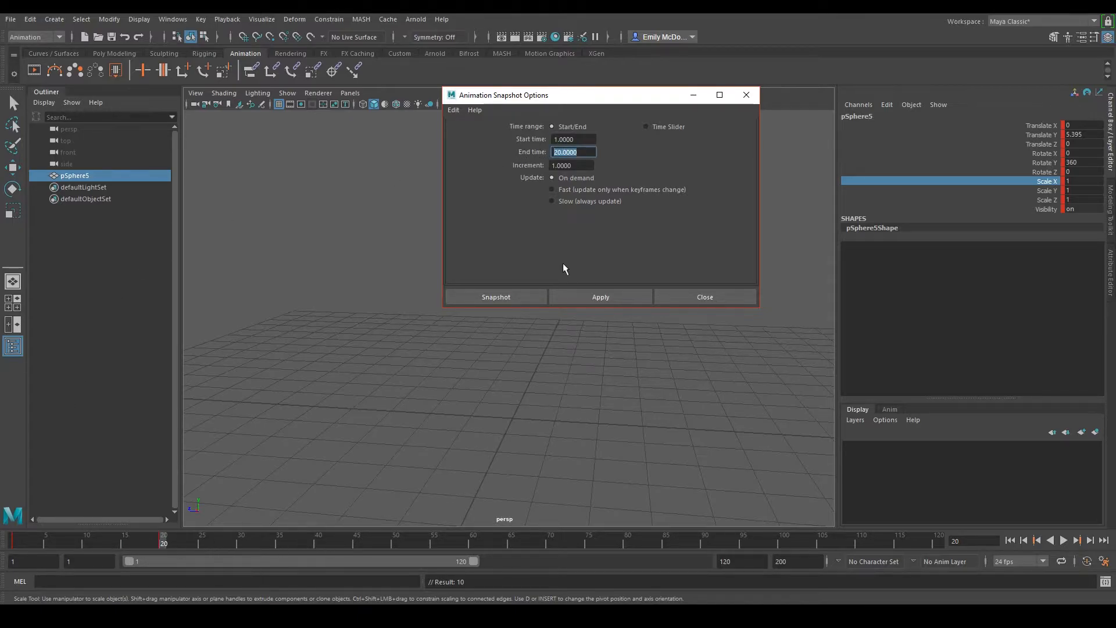
left_click(573, 165)
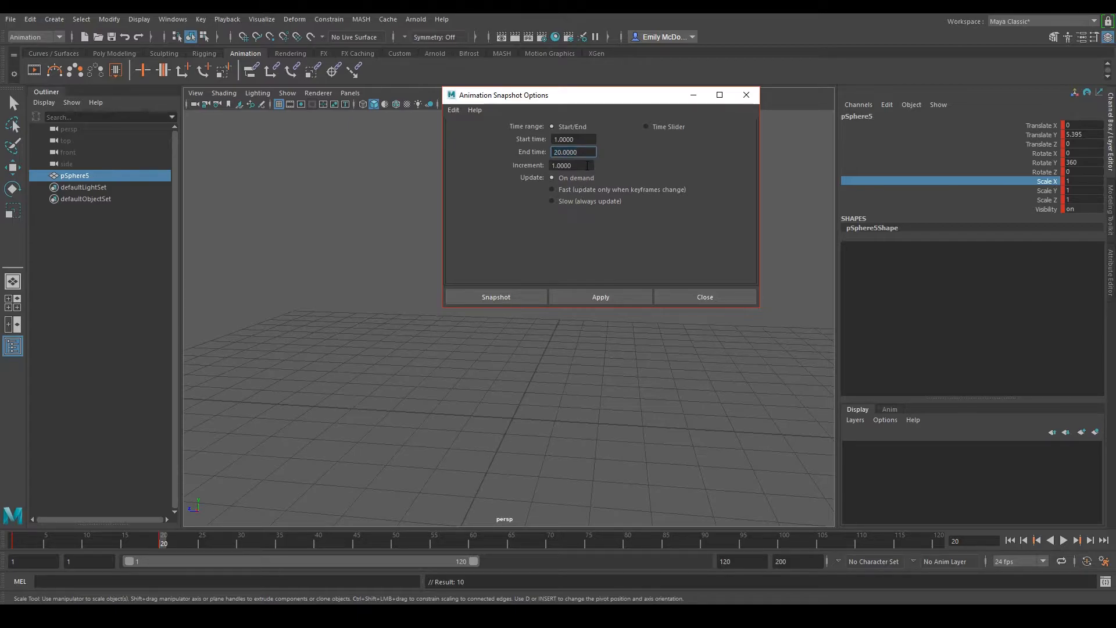
left_click(572, 164)
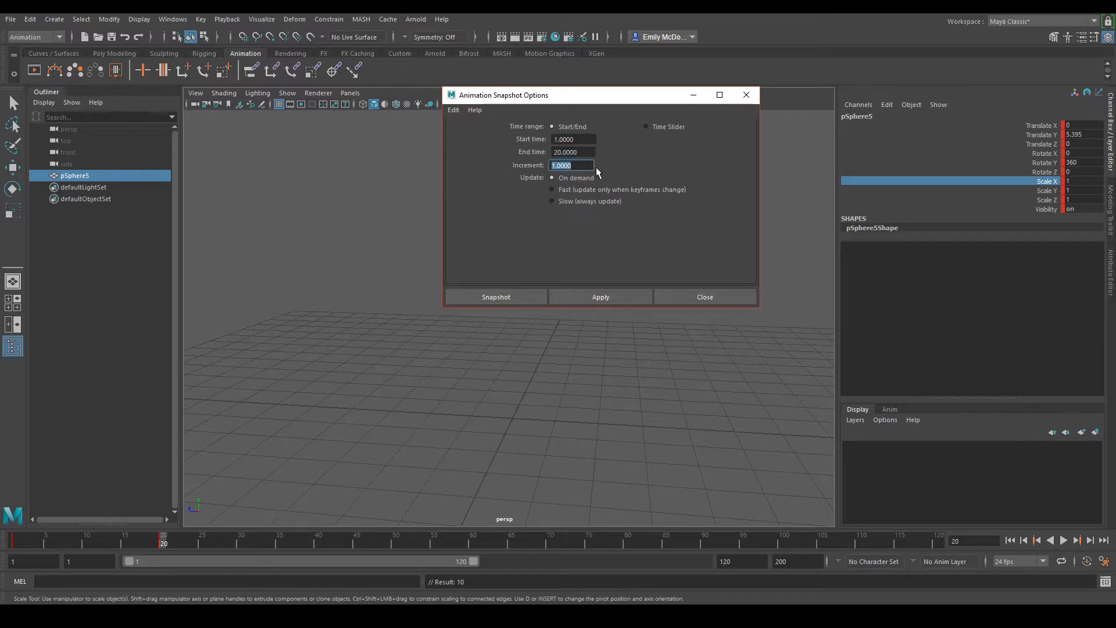
left_click(495, 297)
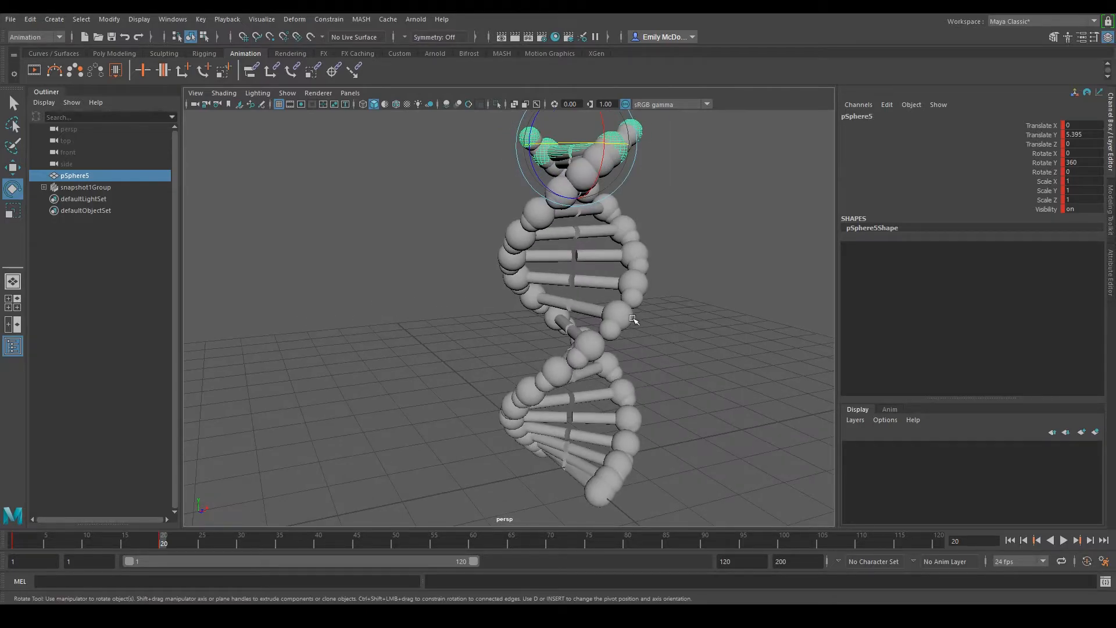
left_click(85, 186)
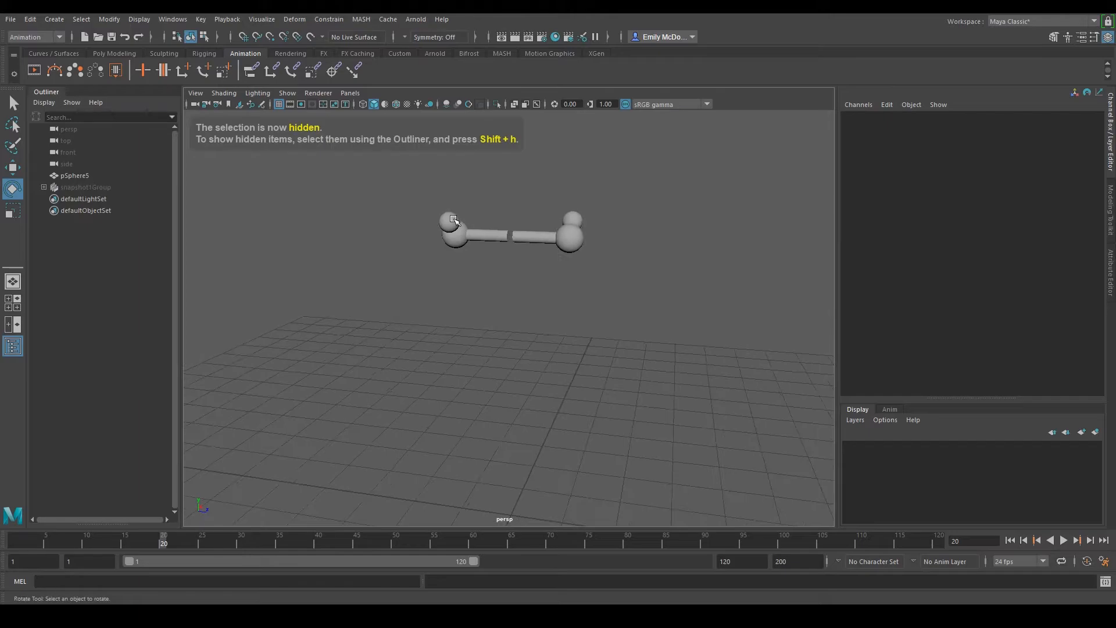
right_click(423, 207)
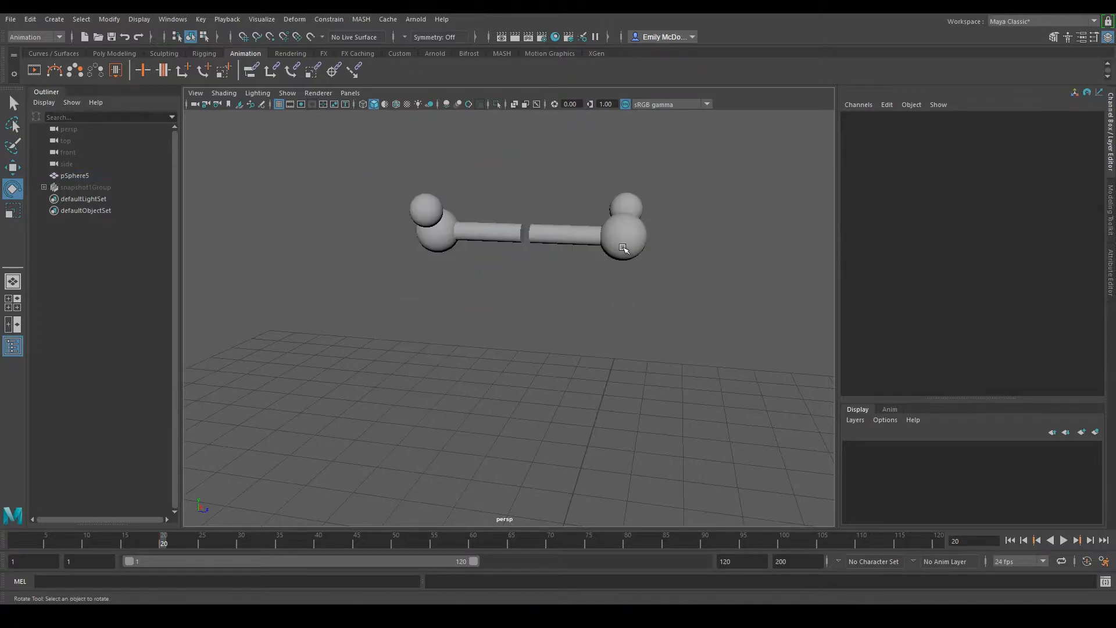
left_click(85, 186)
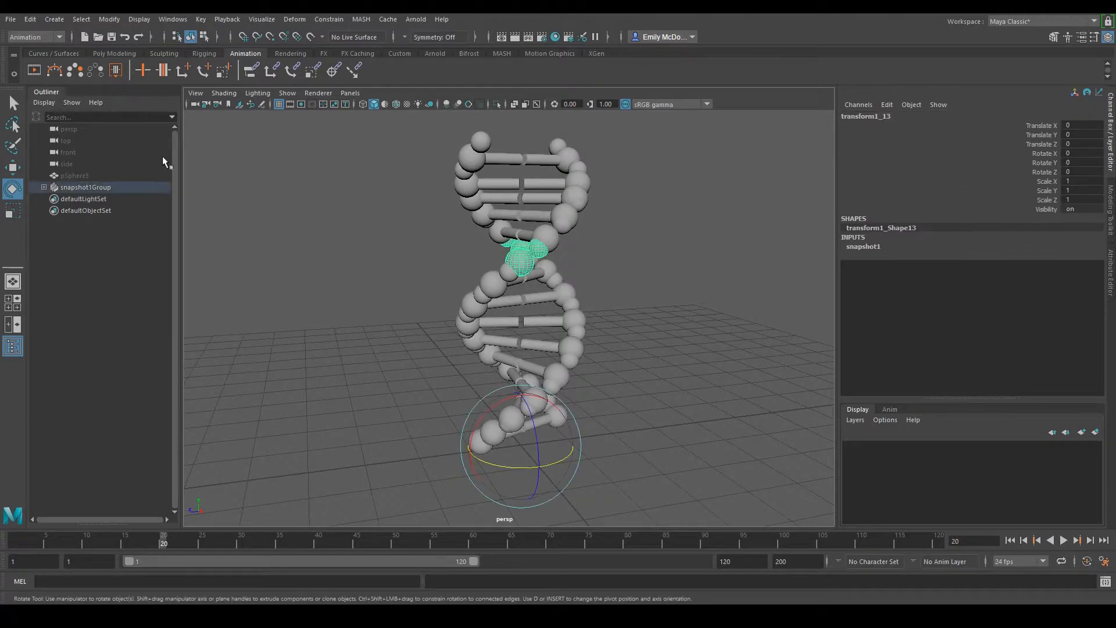
left_click(74, 176)
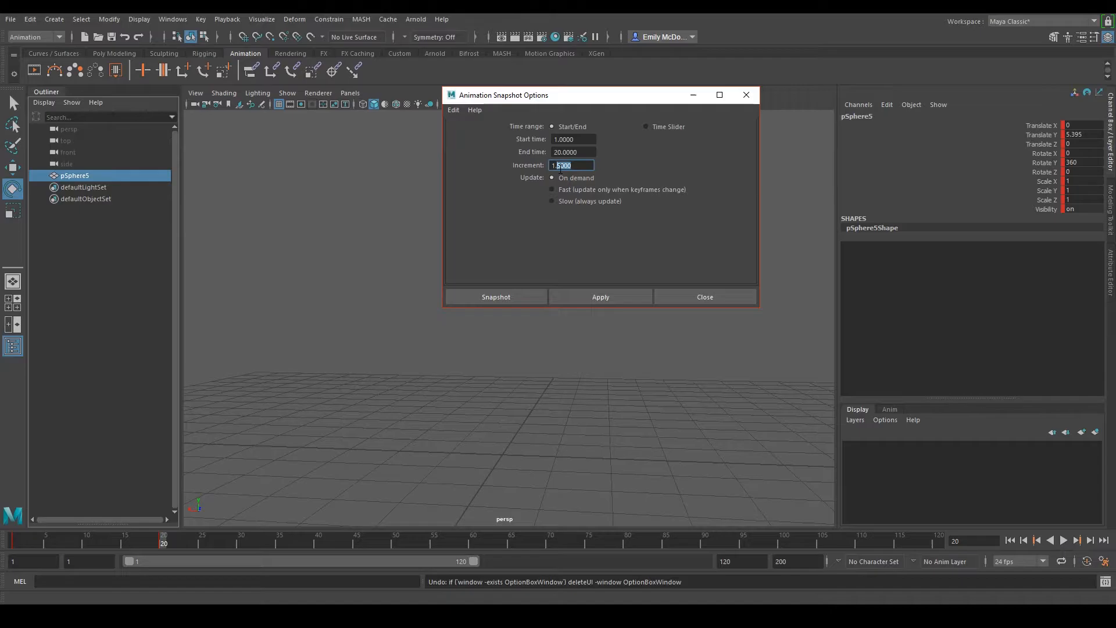
Step: Regenerate the snapshot helix with the larger increment and orbit to inspect it
left_click(495, 297)
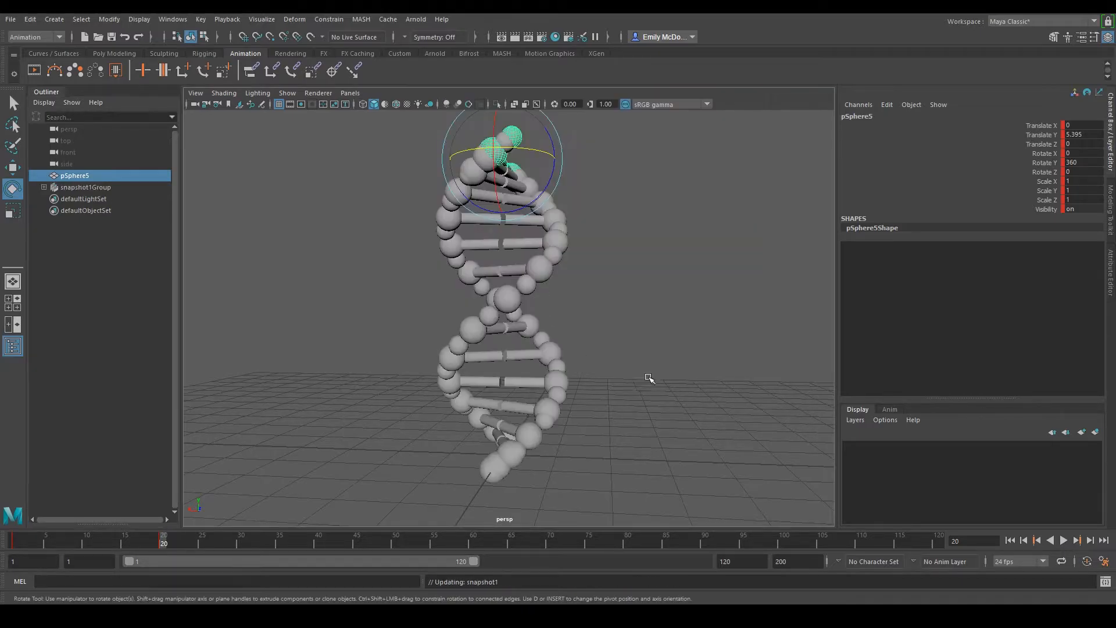
left_click_drag(648, 377, 333, 389)
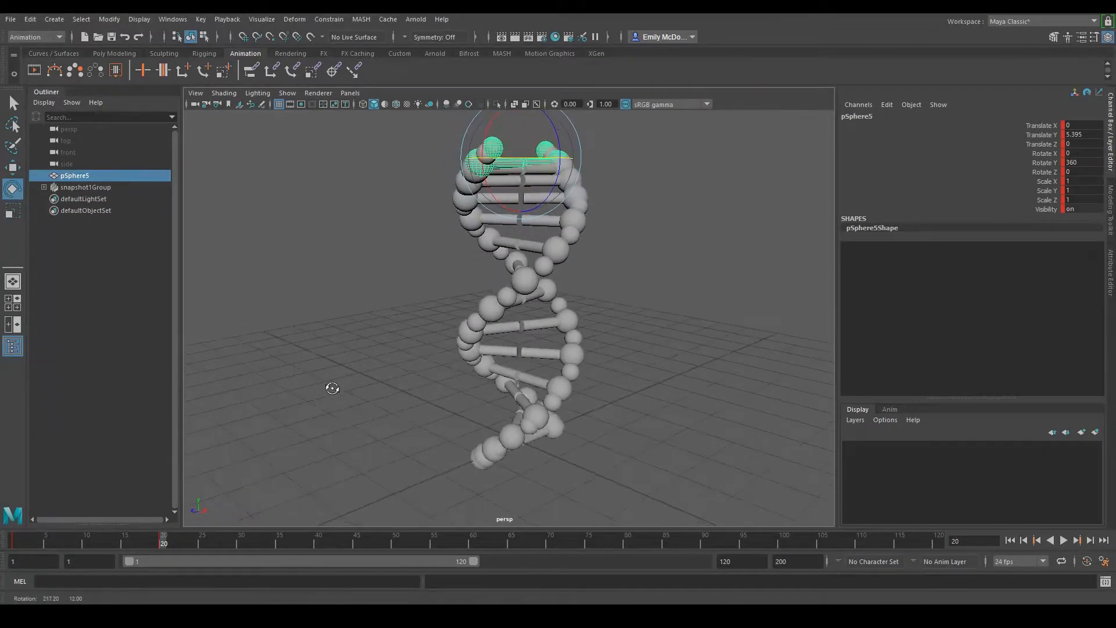
left_click_drag(333, 389, 554, 391)
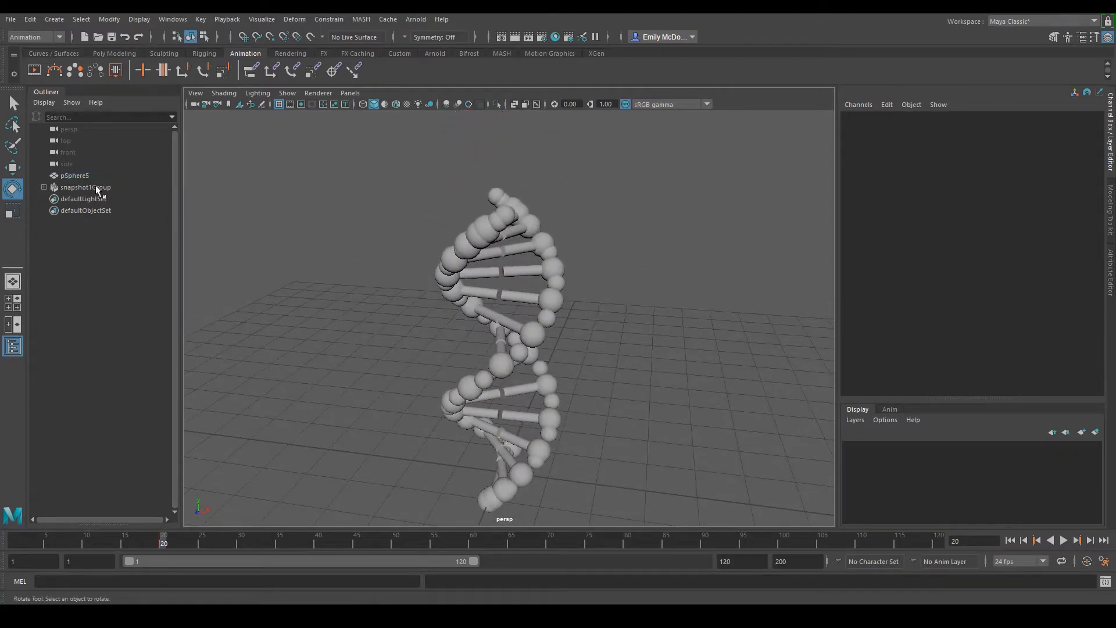
Step: Select the animated pCylinder3 in the Outliner and bring up the Graph Editor
left_click(73, 176)
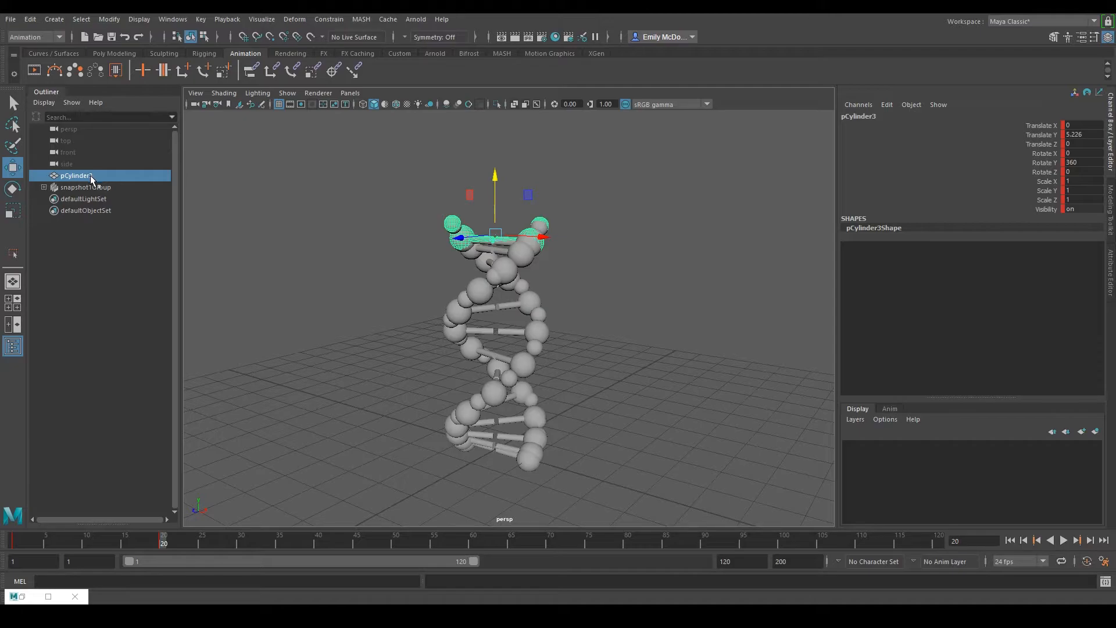
left_click(172, 20)
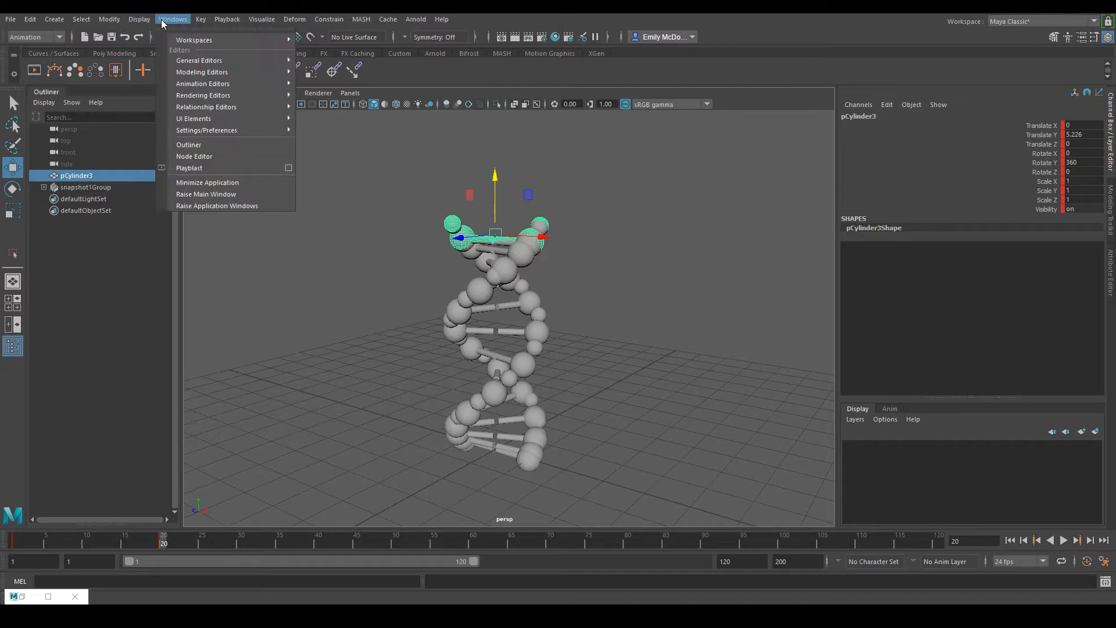
mouse_move(202, 83)
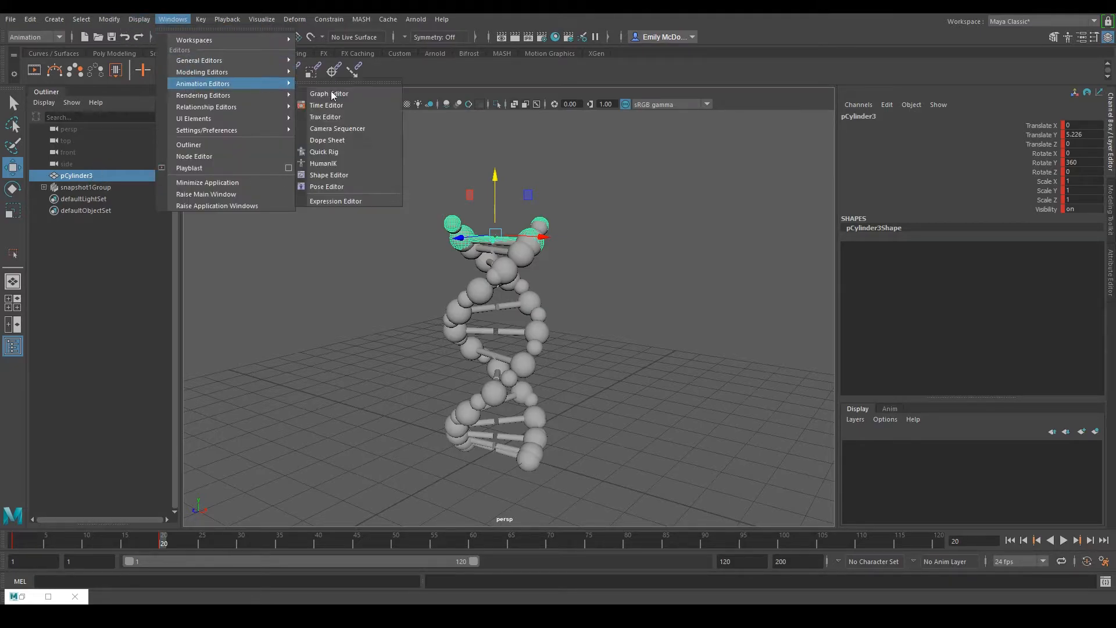
left_click(329, 93)
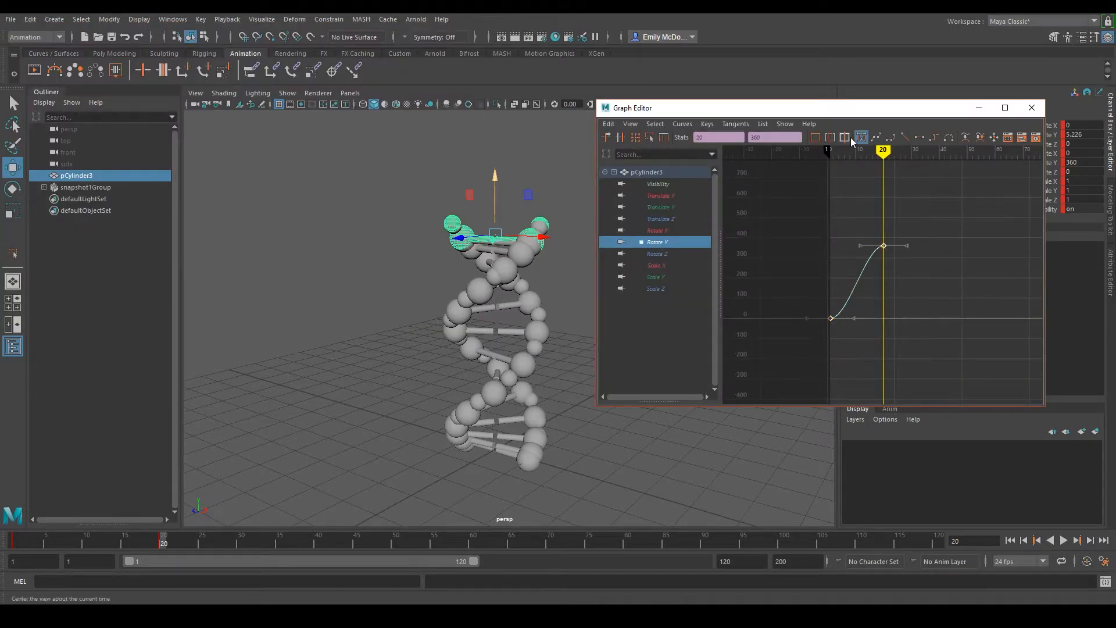
Step: Set the Rotate Y end key to 513 at frame 20 with linear tangents
left_click(859, 138)
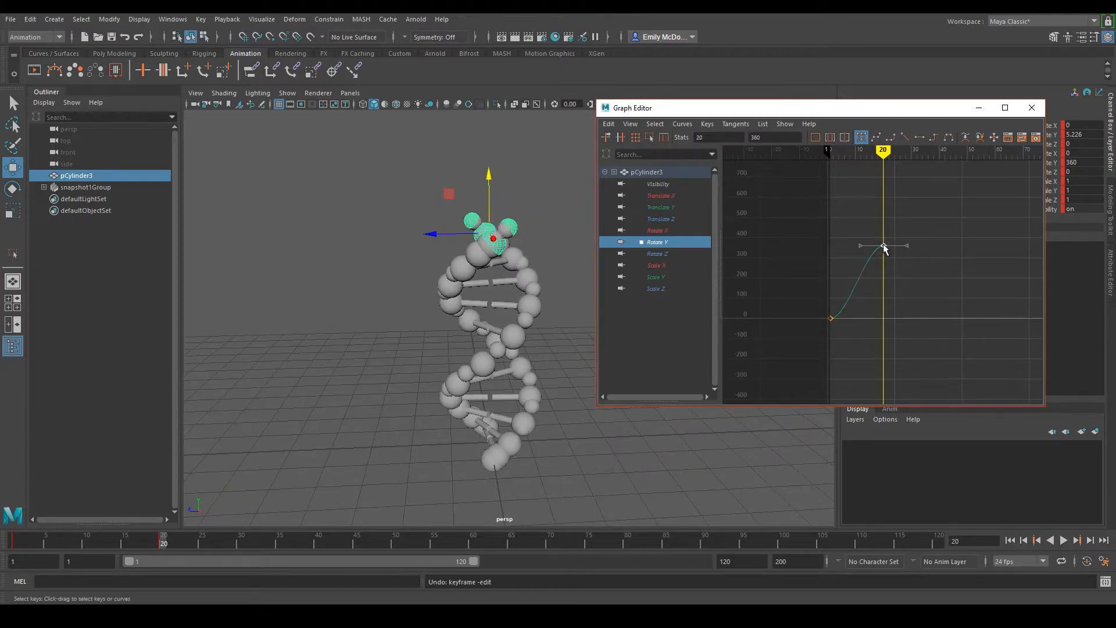
left_click_drag(808, 224, 909, 341)
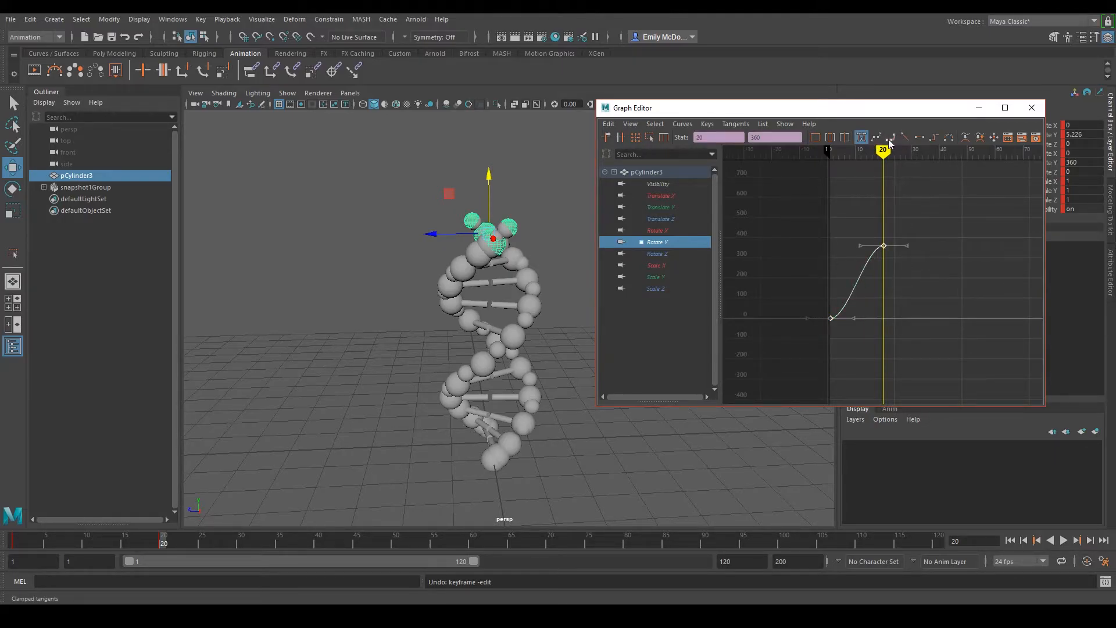
left_click(889, 137)
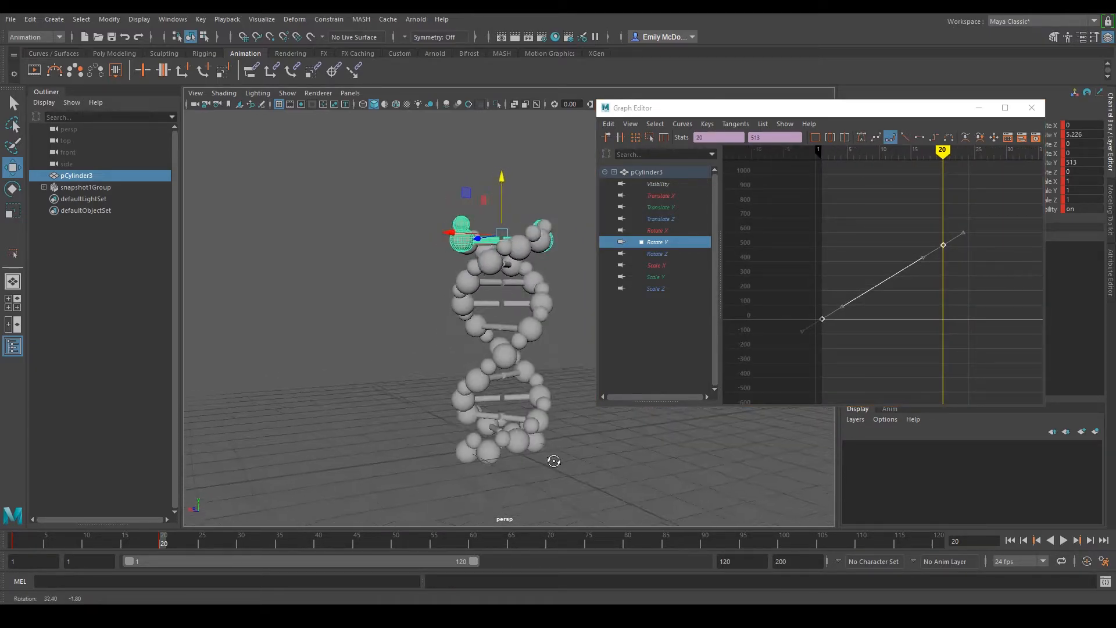
left_click_drag(553, 460, 598, 369)
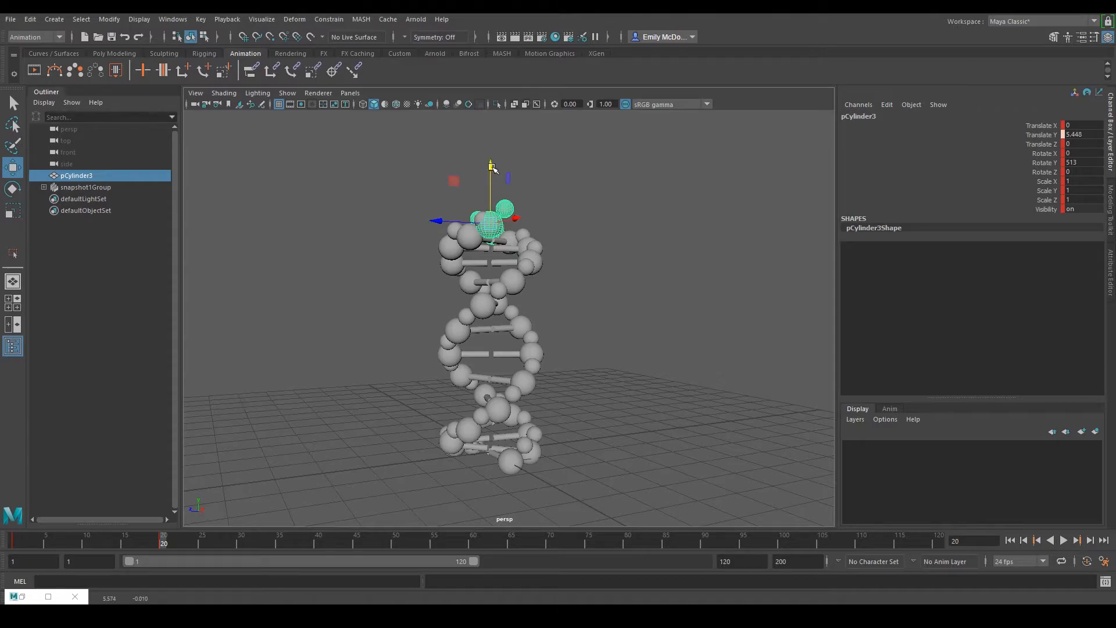
Step: Nudge pCylinder3 upward, hide it with H and review the finished snapshot helix
left_click_drag(491, 165, 489, 153)
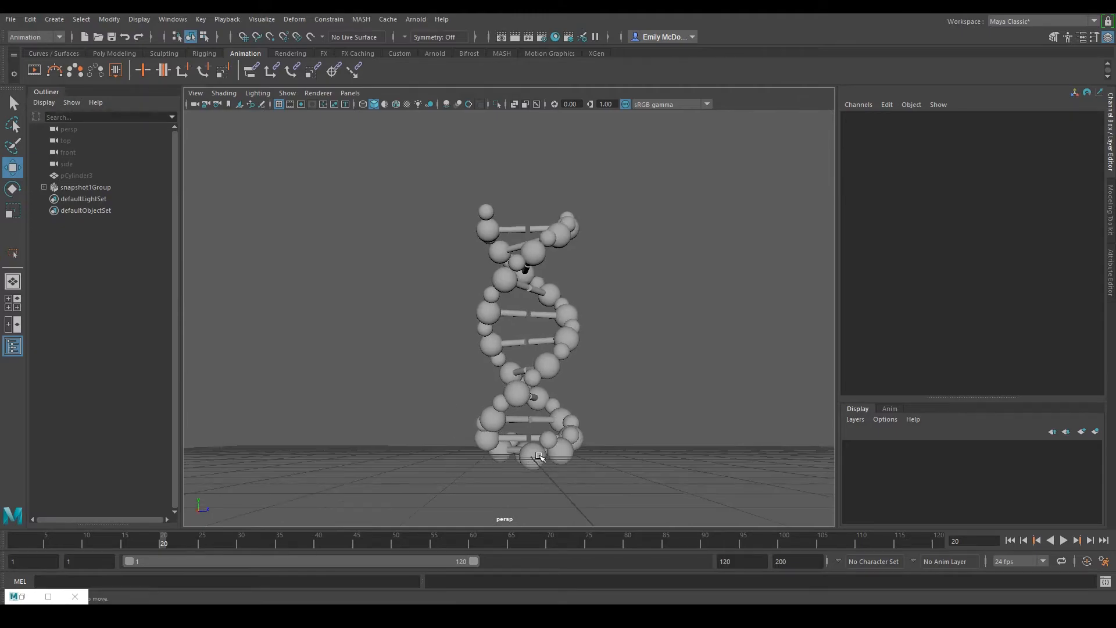
left_click_drag(538, 455, 521, 467)
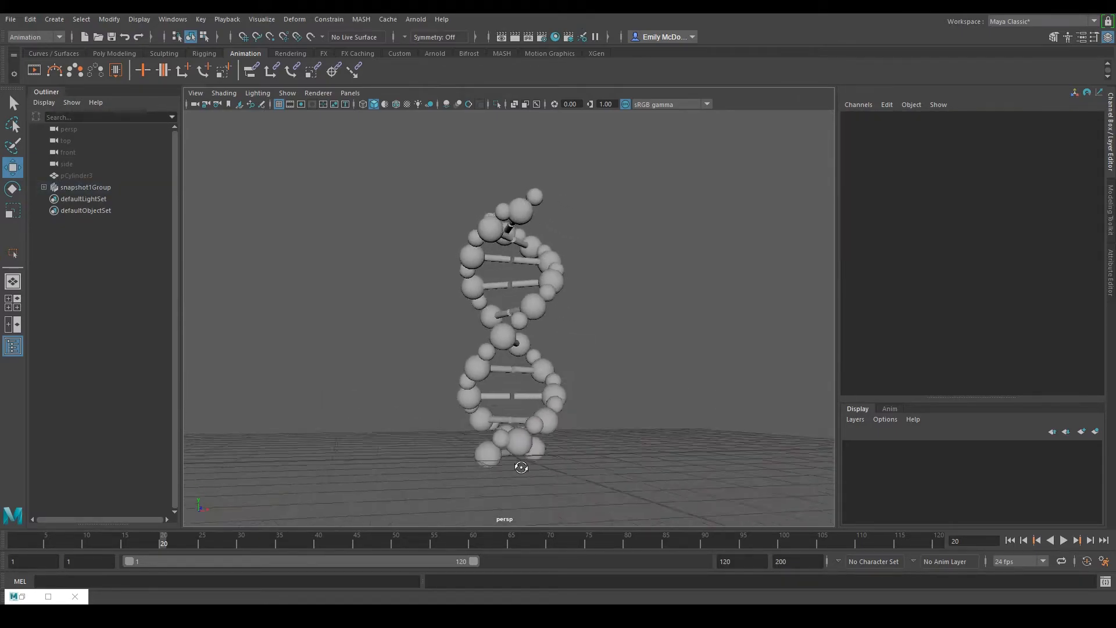
left_click(520, 462)
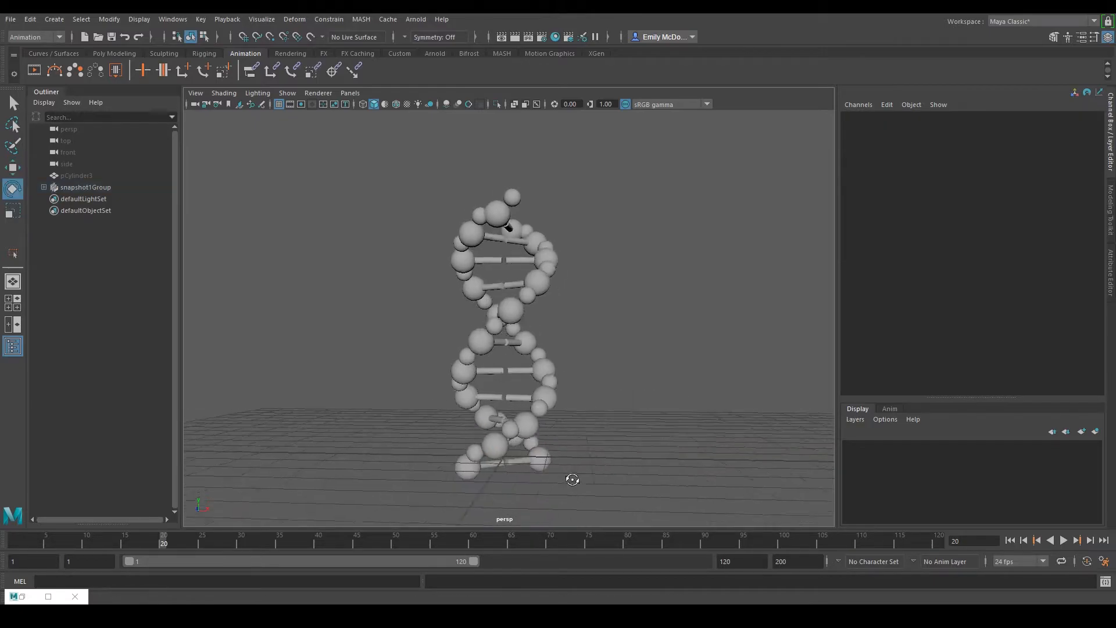
left_click(517, 449)
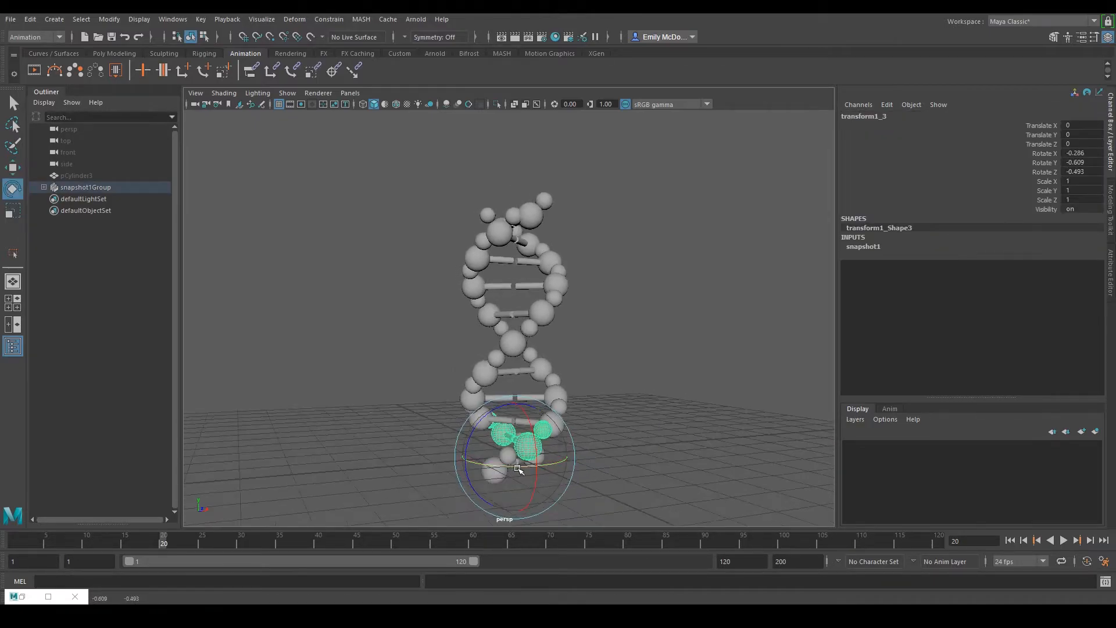
left_click_drag(518, 469, 520, 479)
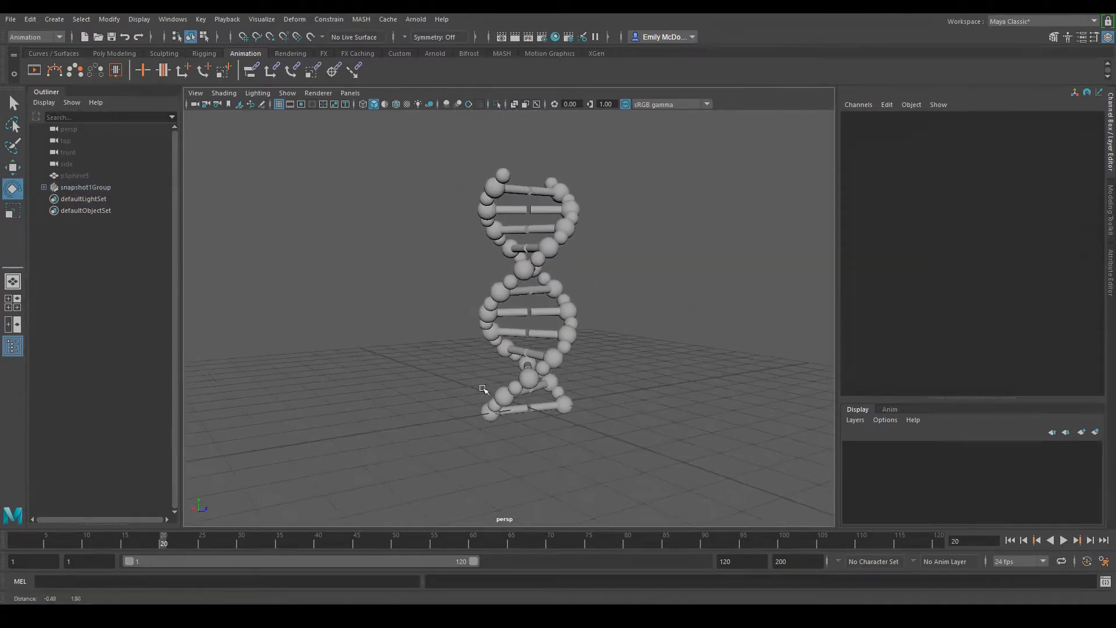
Step: Combine the selected sphere-and-cylinder snapshot pieces into a single helix mesh from the Modeling menu set
left_click(85, 187)
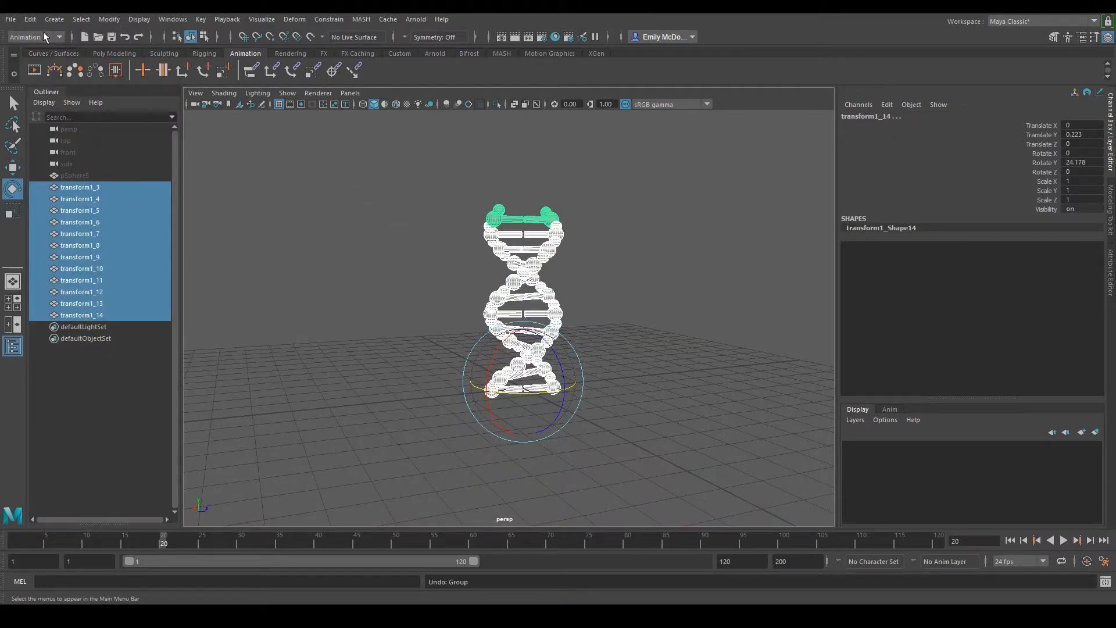
left_click(34, 37)
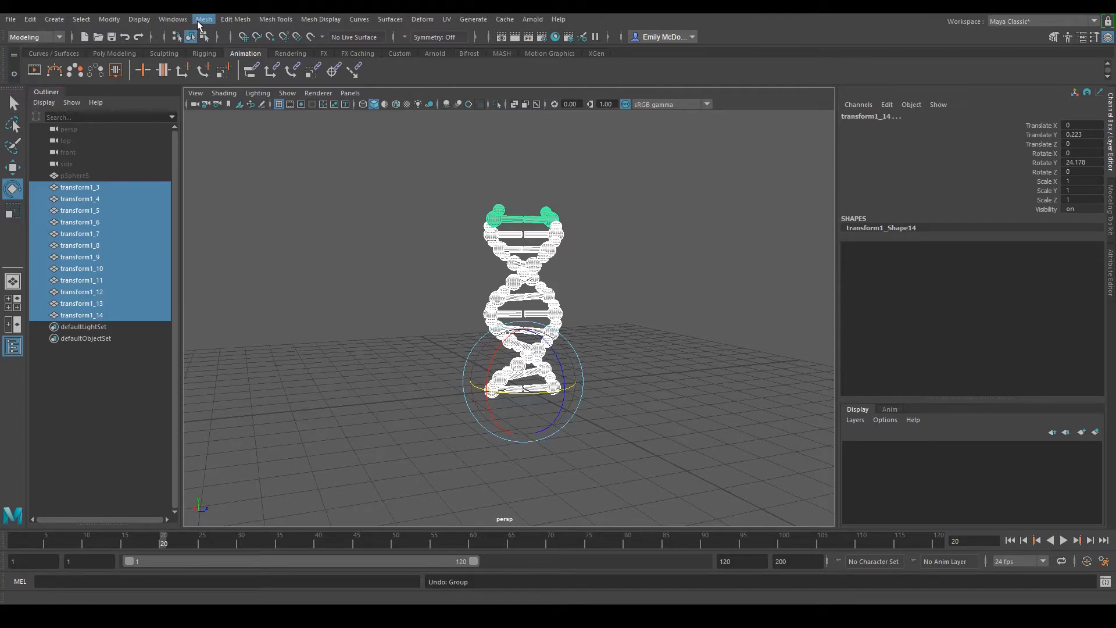
left_click(203, 20)
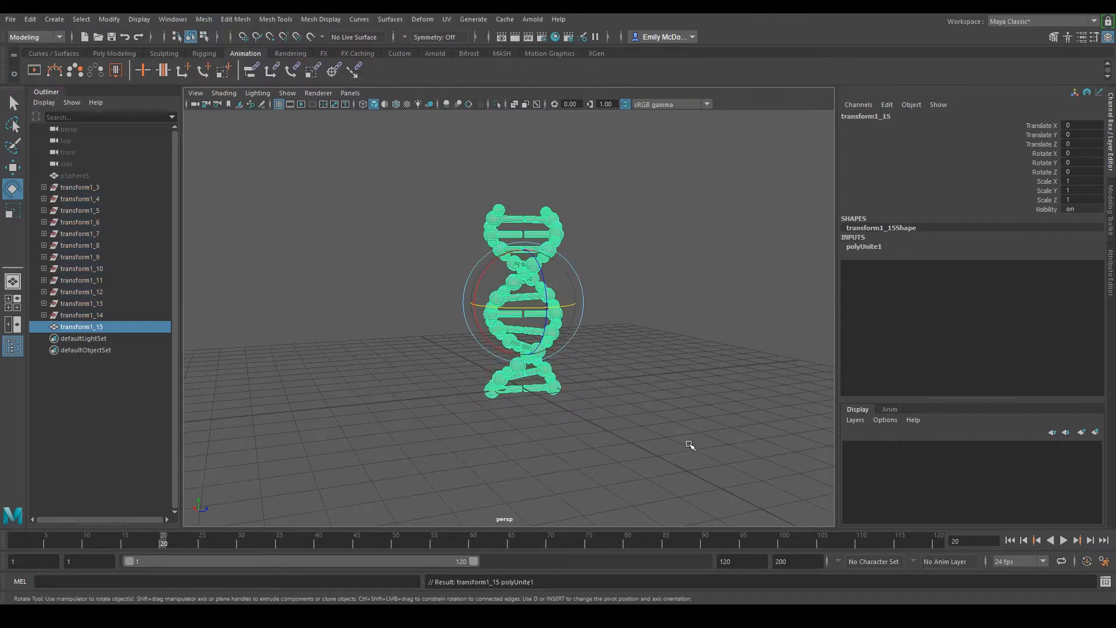
Step: Duplicate the combined helix and stack the copies into one tall DNA strand
left_click(30, 20)
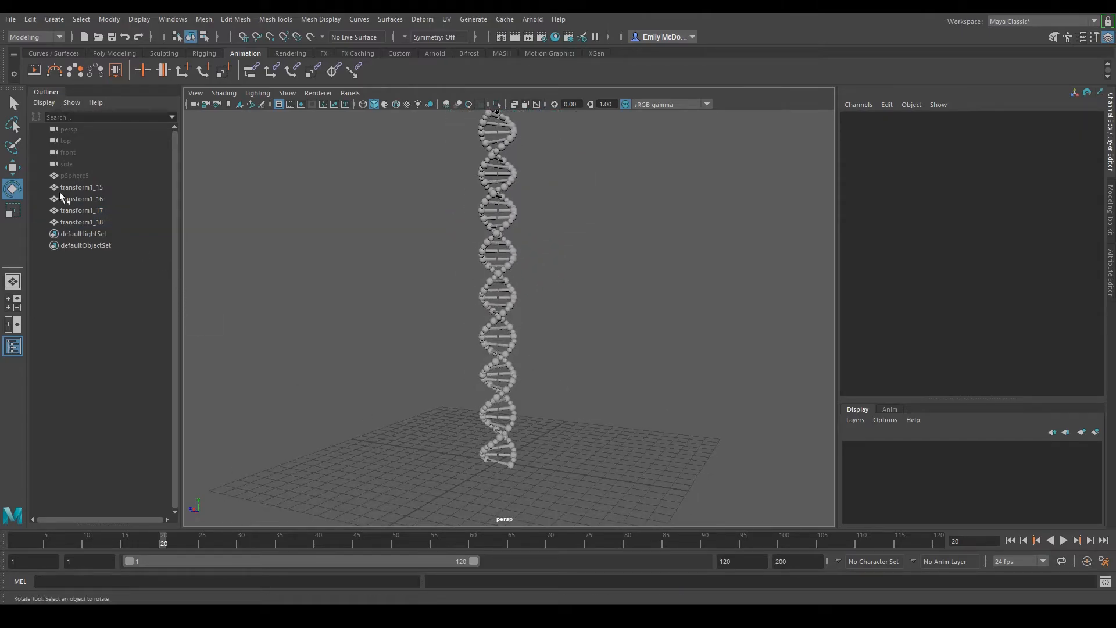
left_click(81, 205)
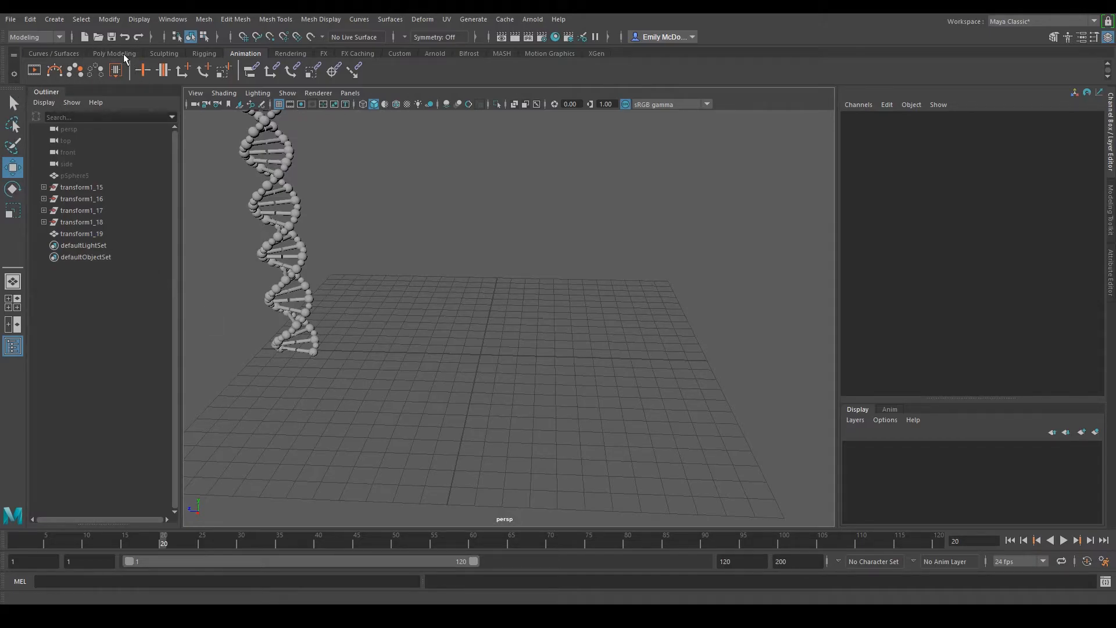
Step: Create a polygon cube and scale it into a tall thin post rotated 90° in Y as the first rail
left_click(114, 53)
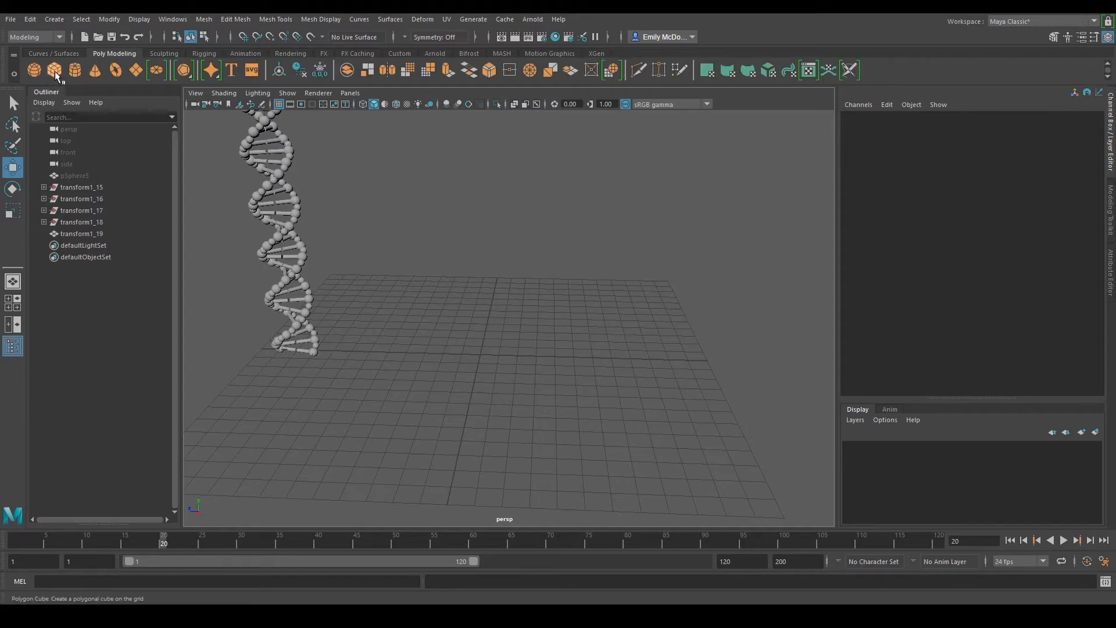
left_click(54, 68)
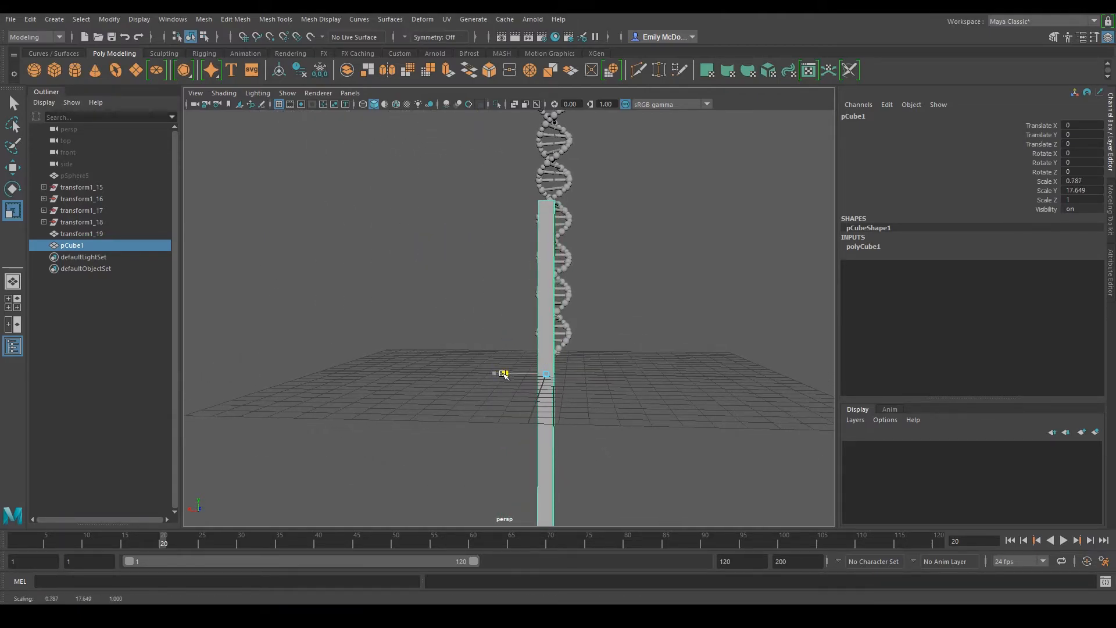
left_click_drag(504, 373, 528, 369)
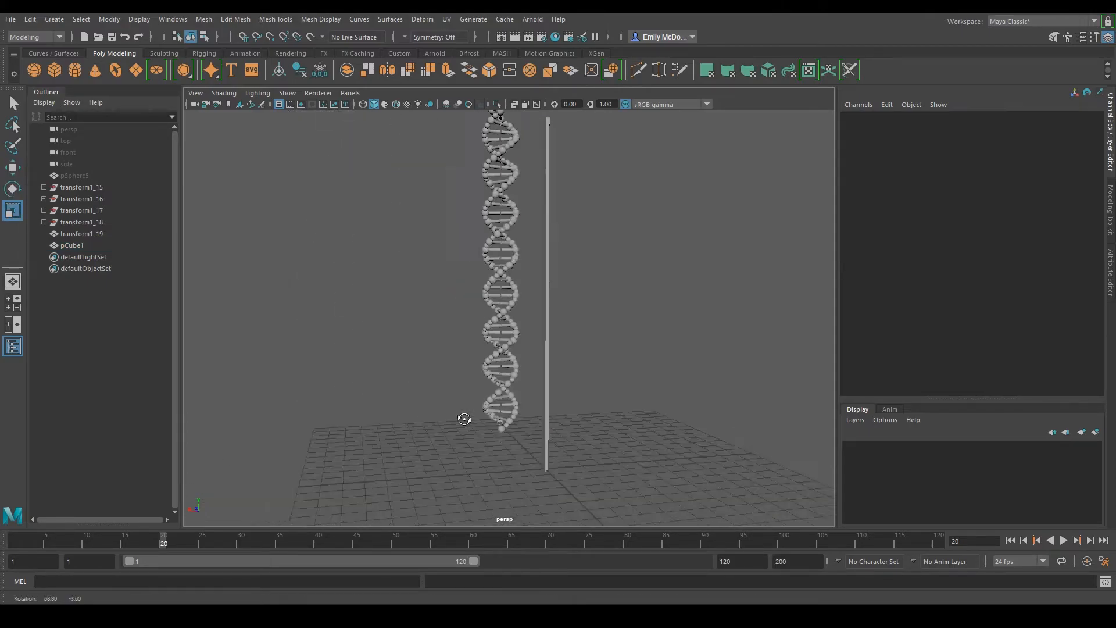
left_click(517, 285)
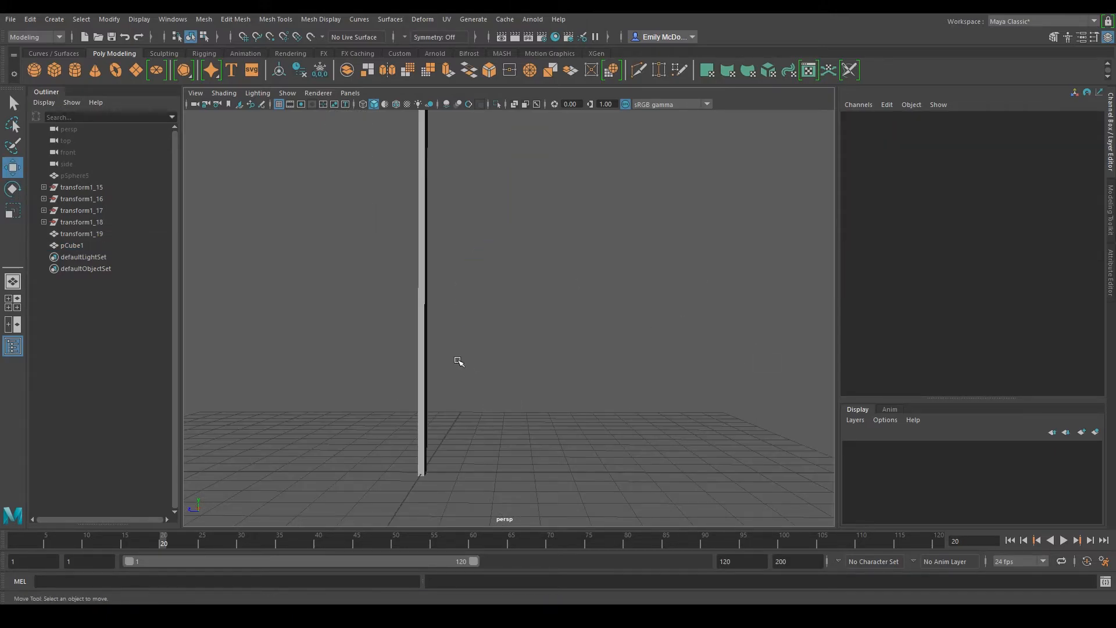
Step: Duplicate the post as pCube2 and stand it beside the first as the second rail
left_click(72, 245)
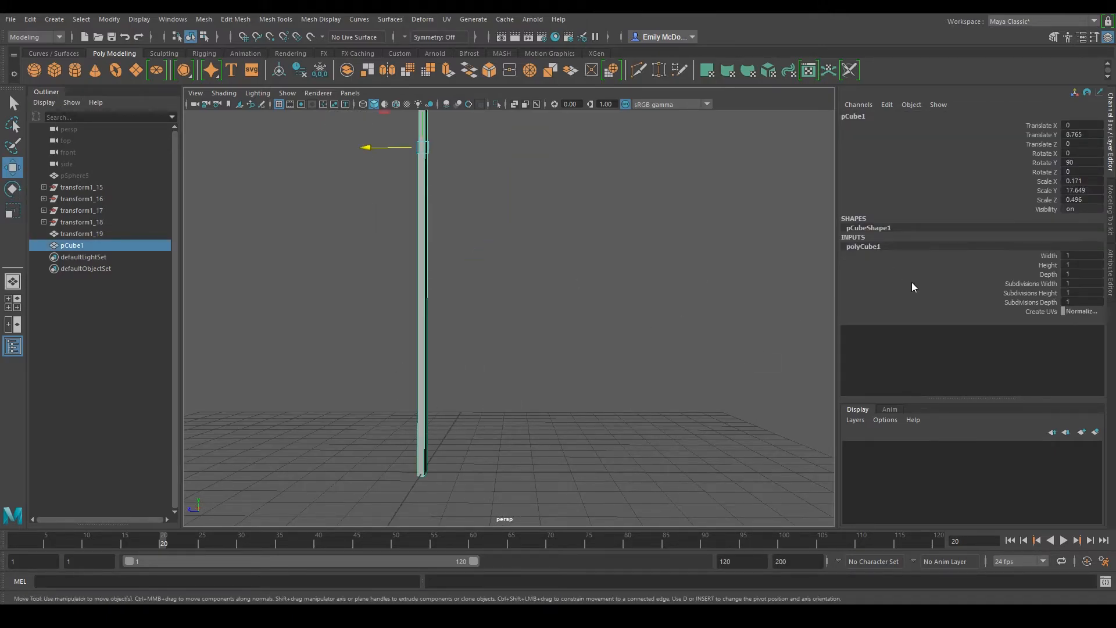
left_click(363, 385)
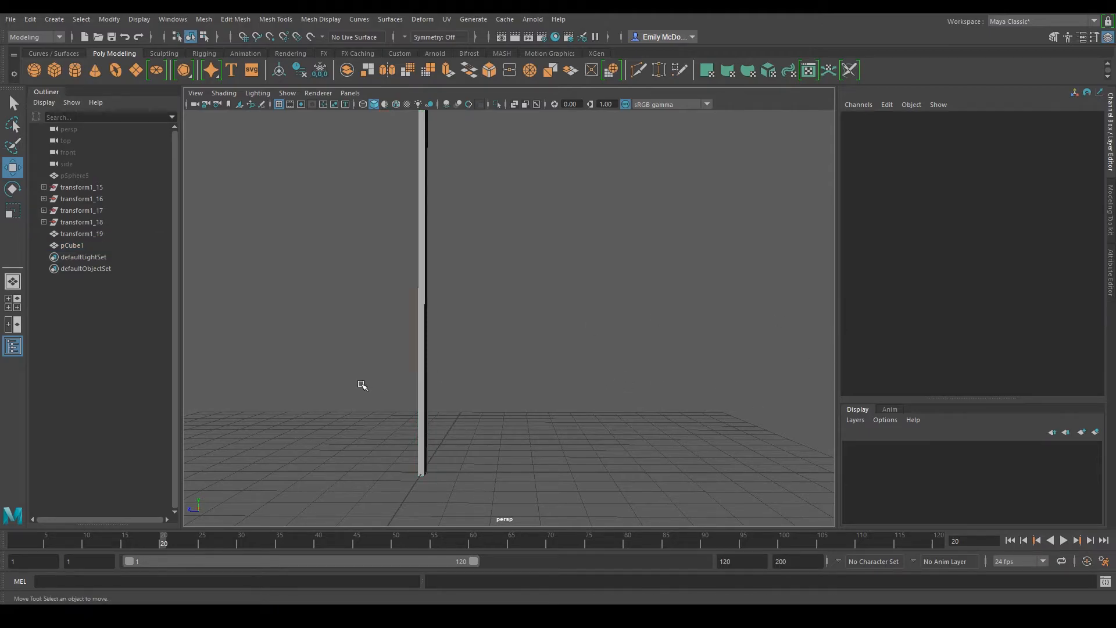
left_click(72, 246)
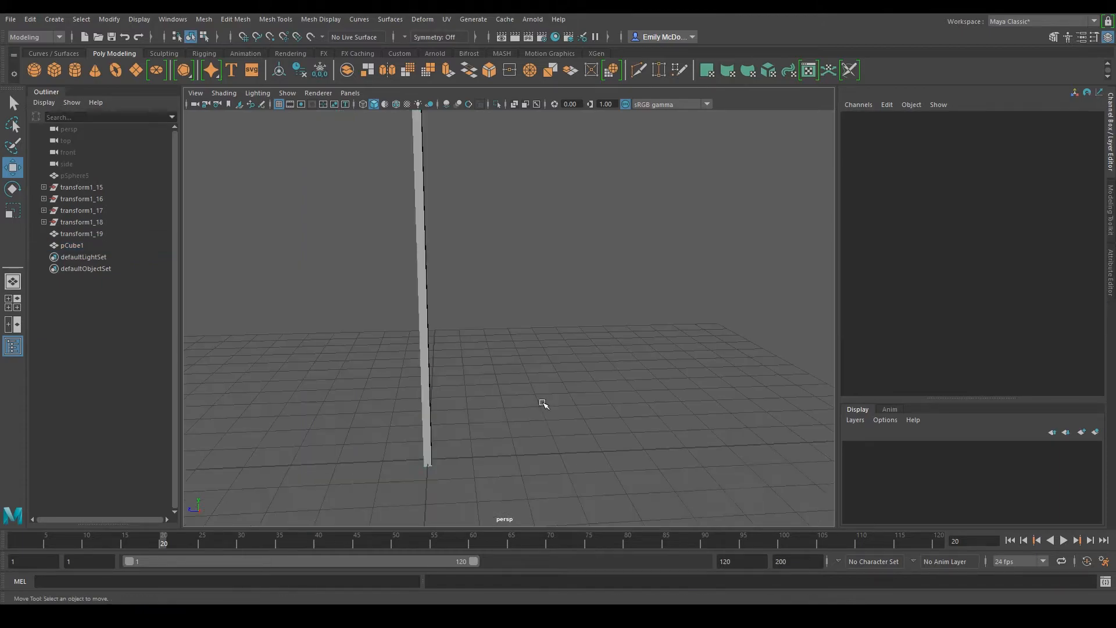
left_click(433, 285)
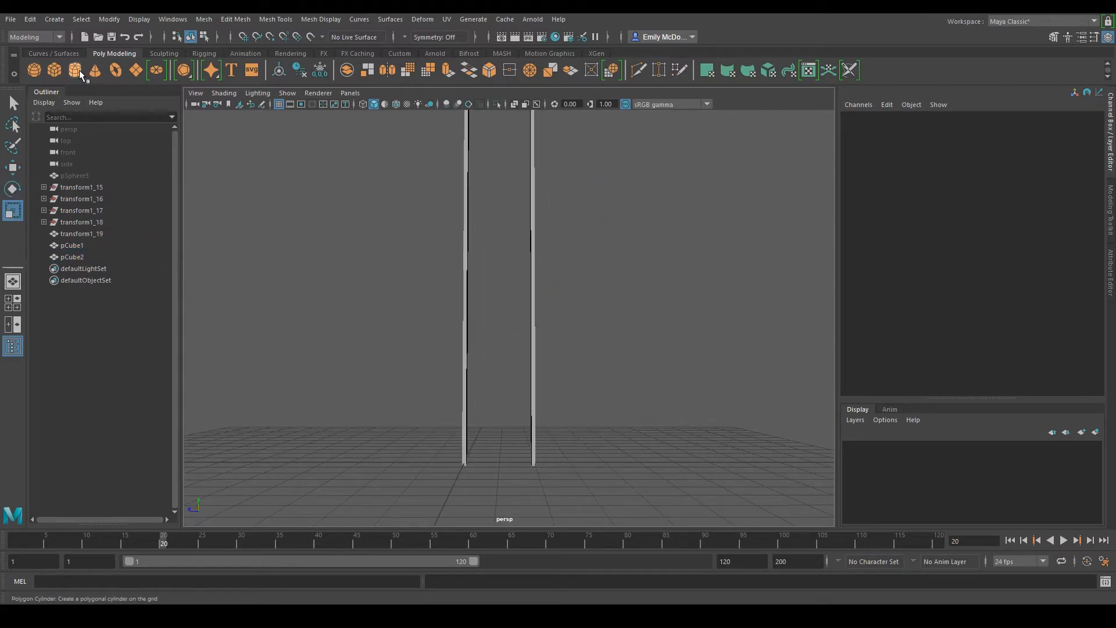
Step: Create a polygon cylinder and scale it into a thin rung spanning the gap between the two rails
left_click(75, 68)
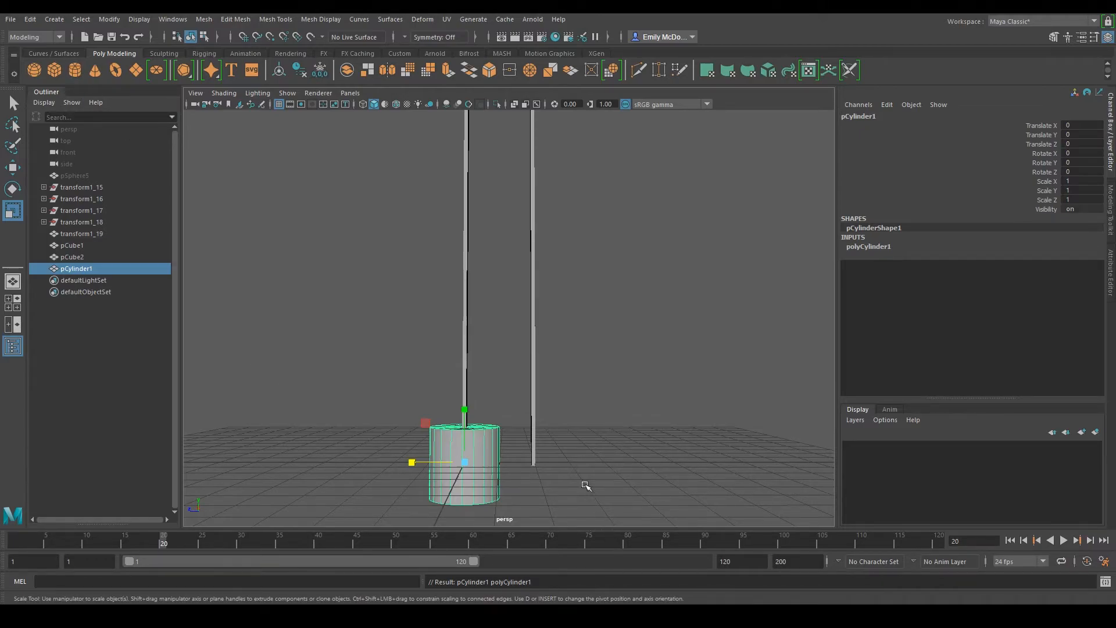
left_click_drag(464, 462, 482, 416)
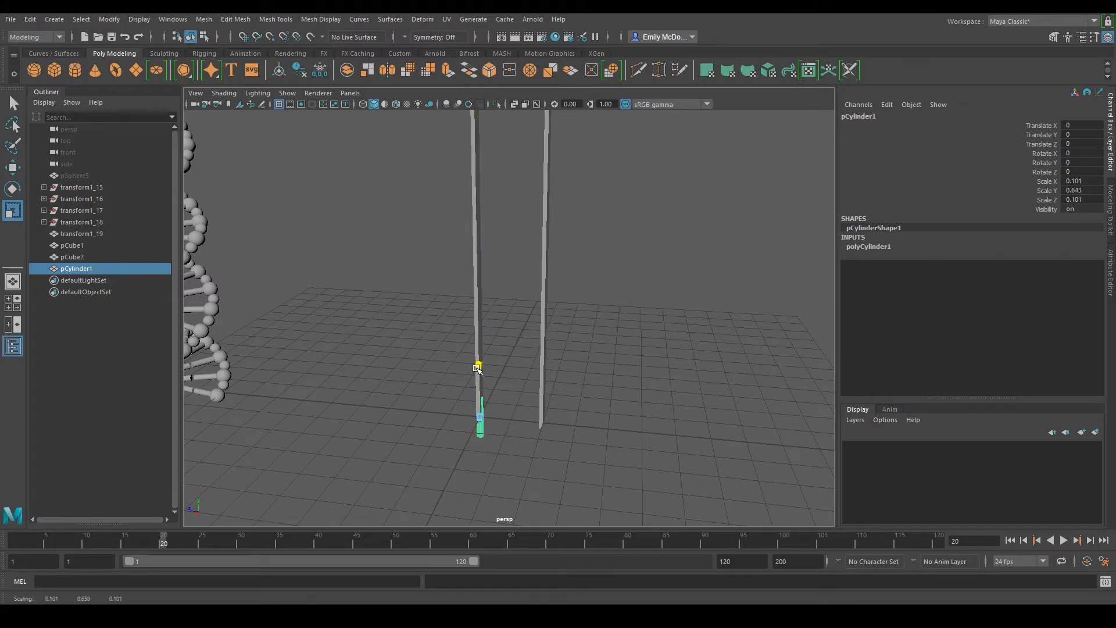
left_click_drag(478, 366, 533, 449)
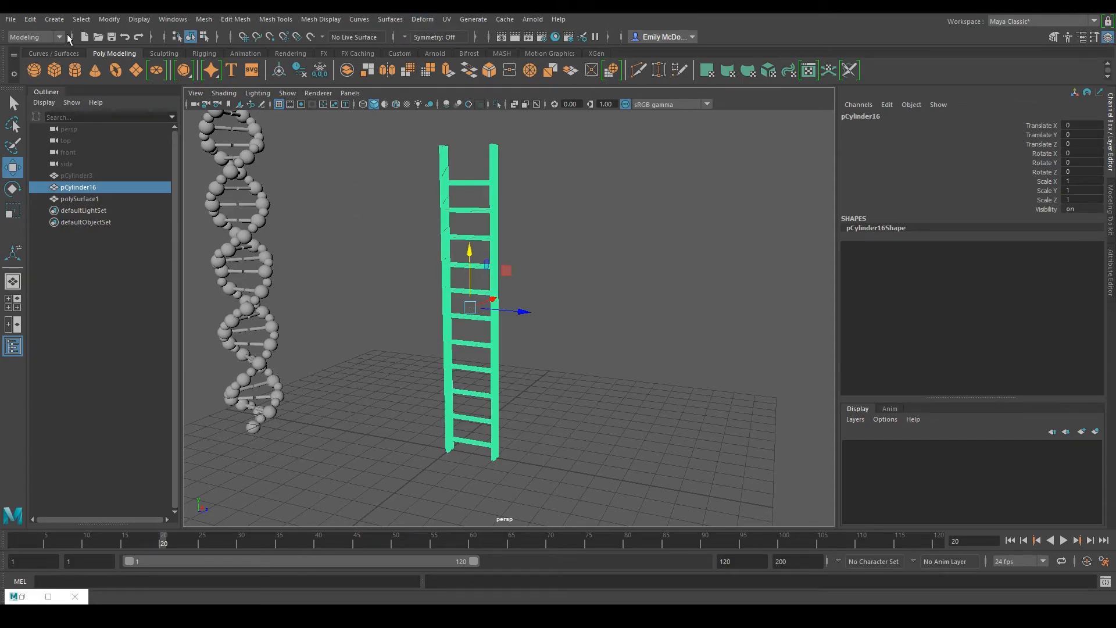
Step: Add a Nonlinear Twist deformer to the ladder and enter 800 for its angle in the twist1 attributes
left_click(421, 19)
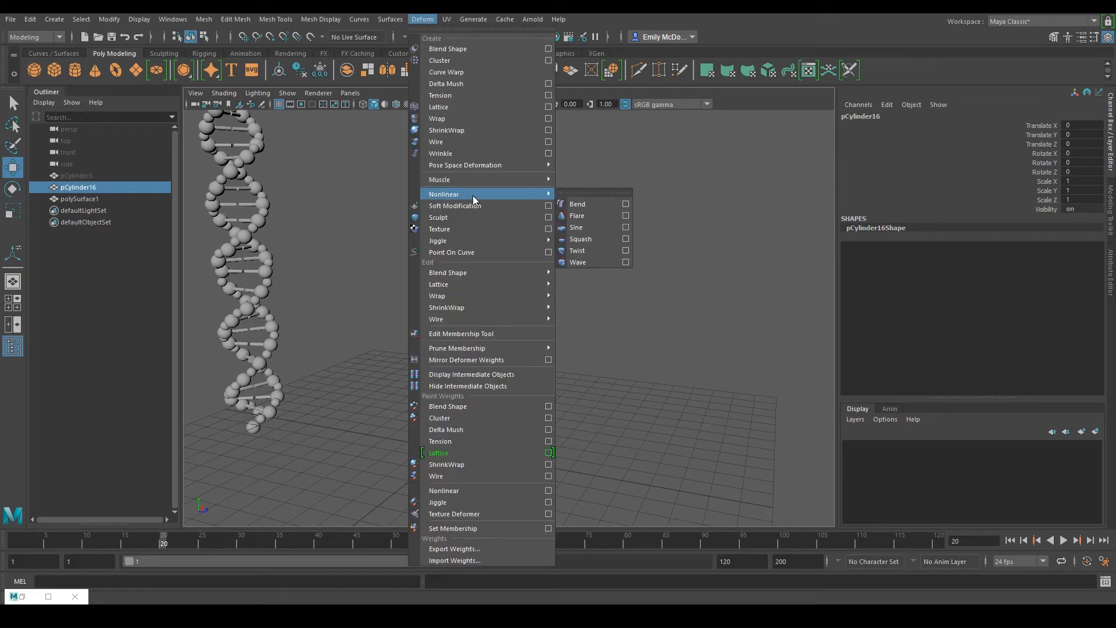
left_click(577, 251)
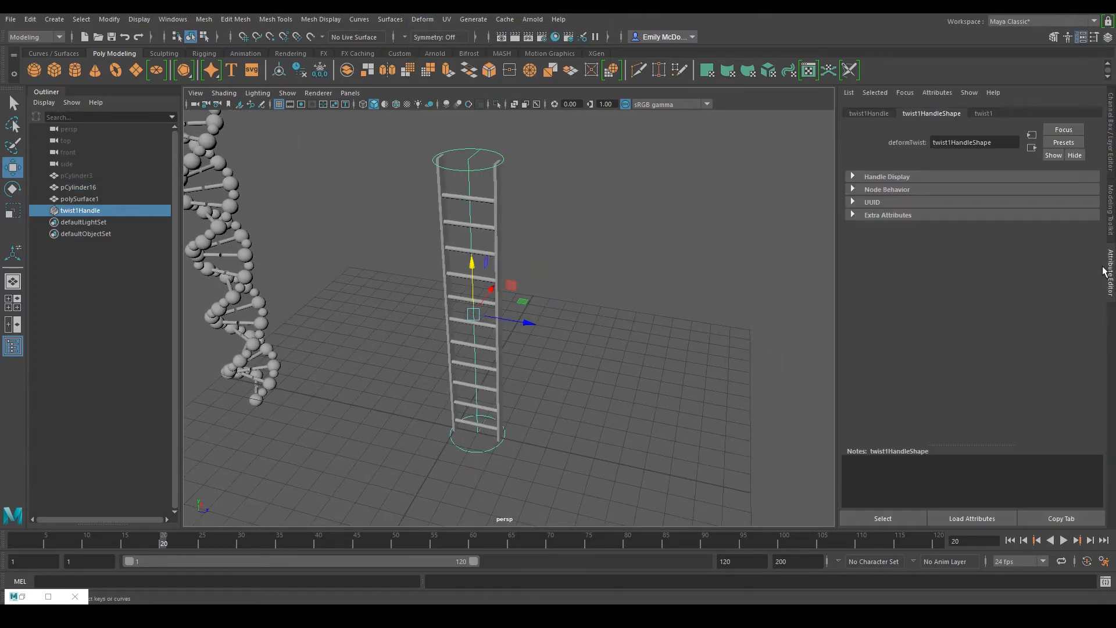
left_click(983, 113)
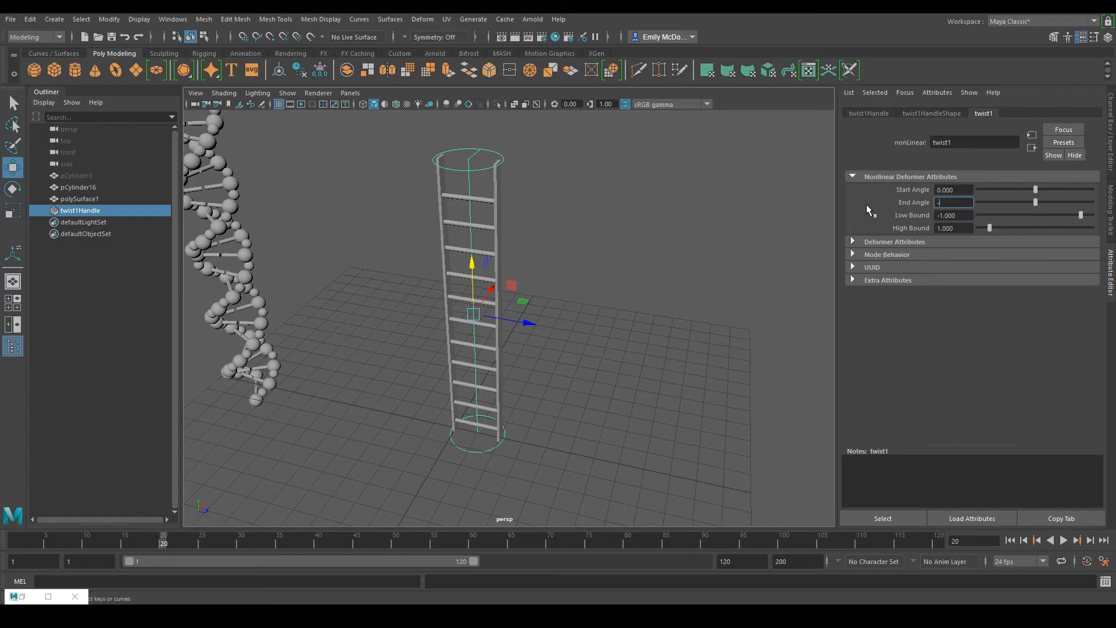
type("800.000")
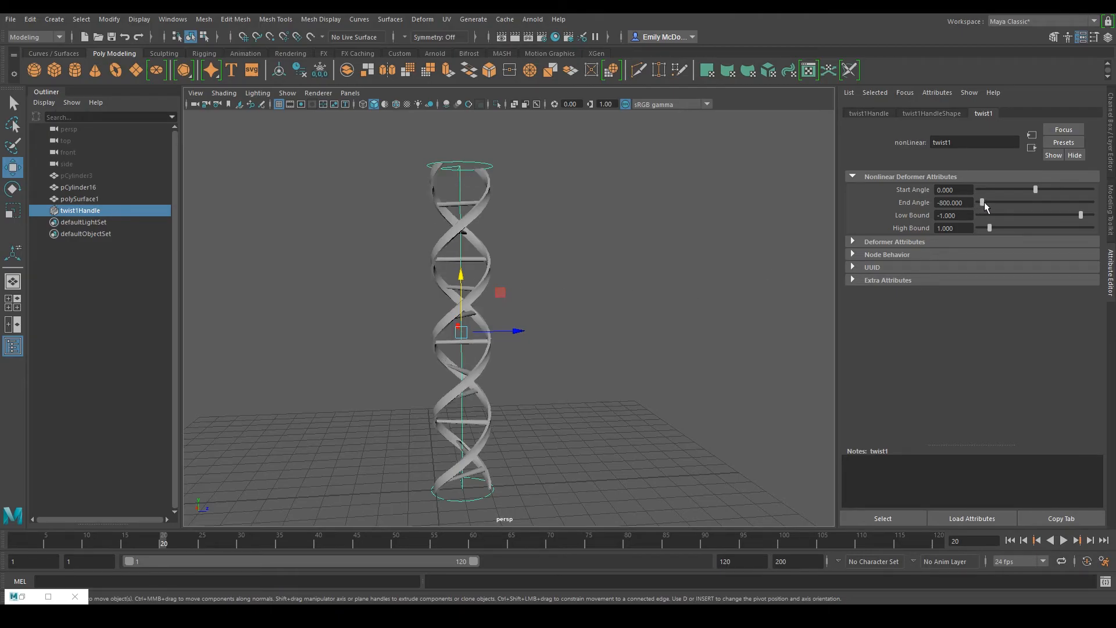
Step: Drag the End Angle to about -824 so the ladder winds into a double-helix ribbon
left_click_drag(983, 202, 1080, 202)
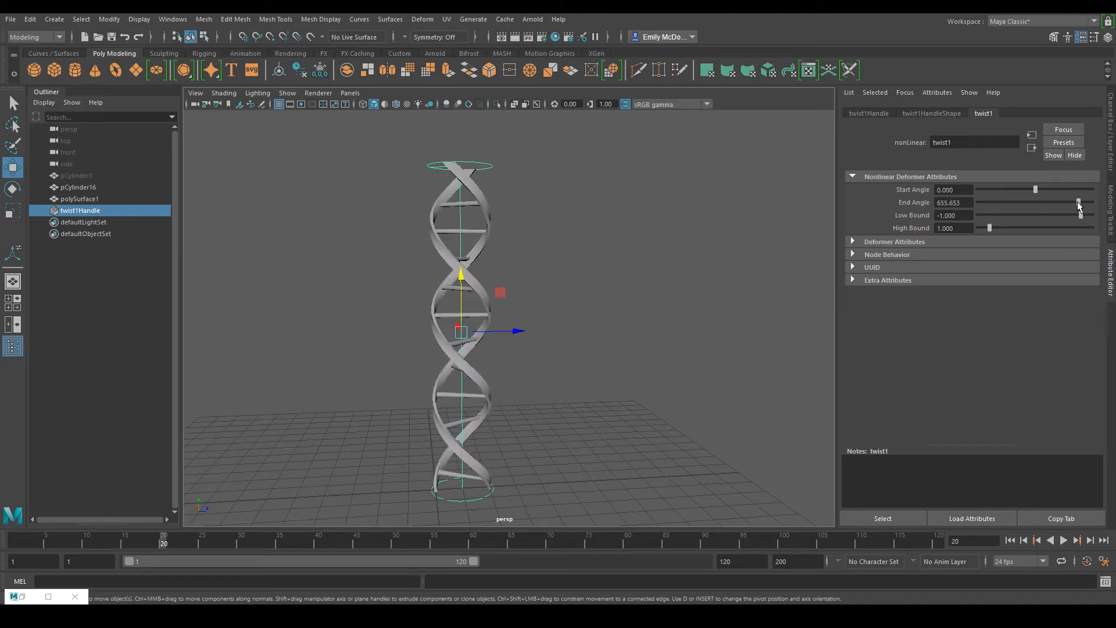
left_click_drag(506, 330, 516, 328)
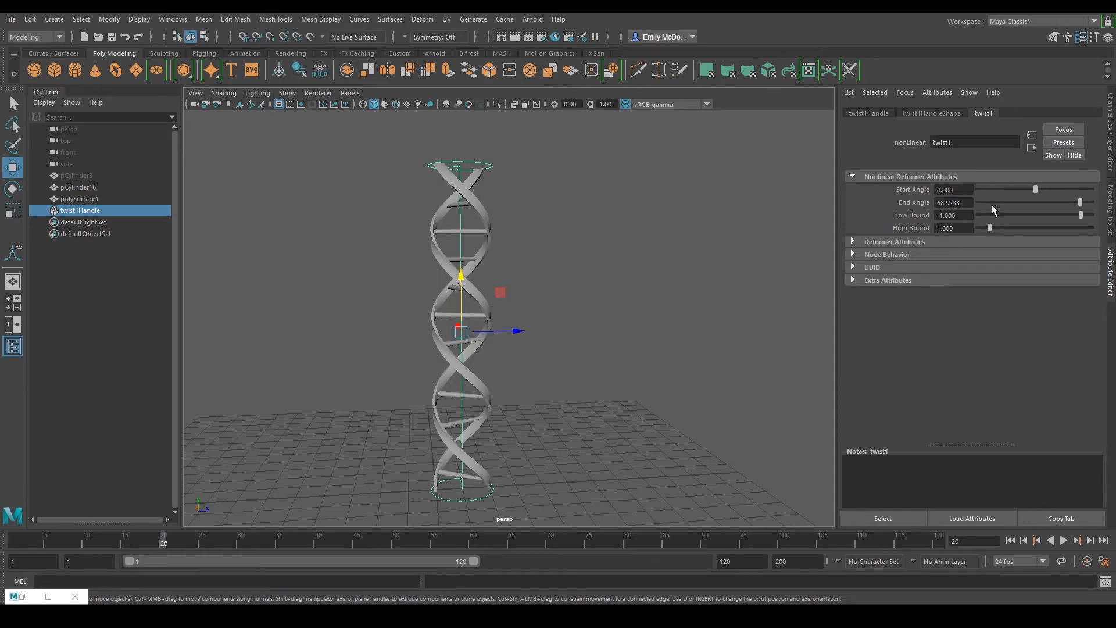
left_click_drag(1058, 202, 982, 203)
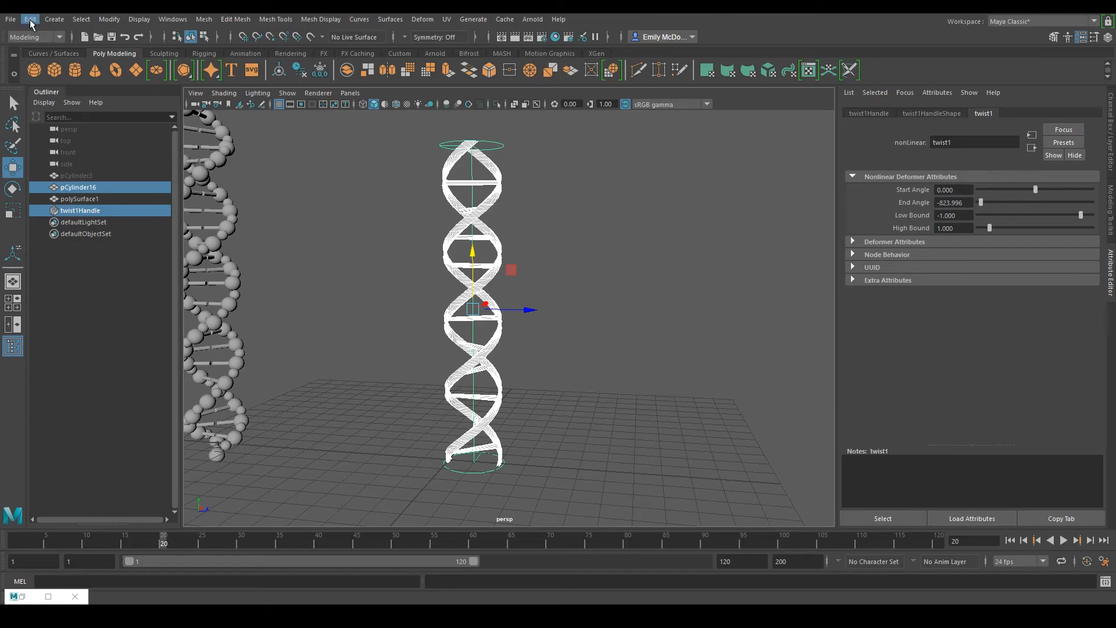
Step: Delete the ladder's history to bake in the twist, then view both helices side by side
left_click(77, 186)
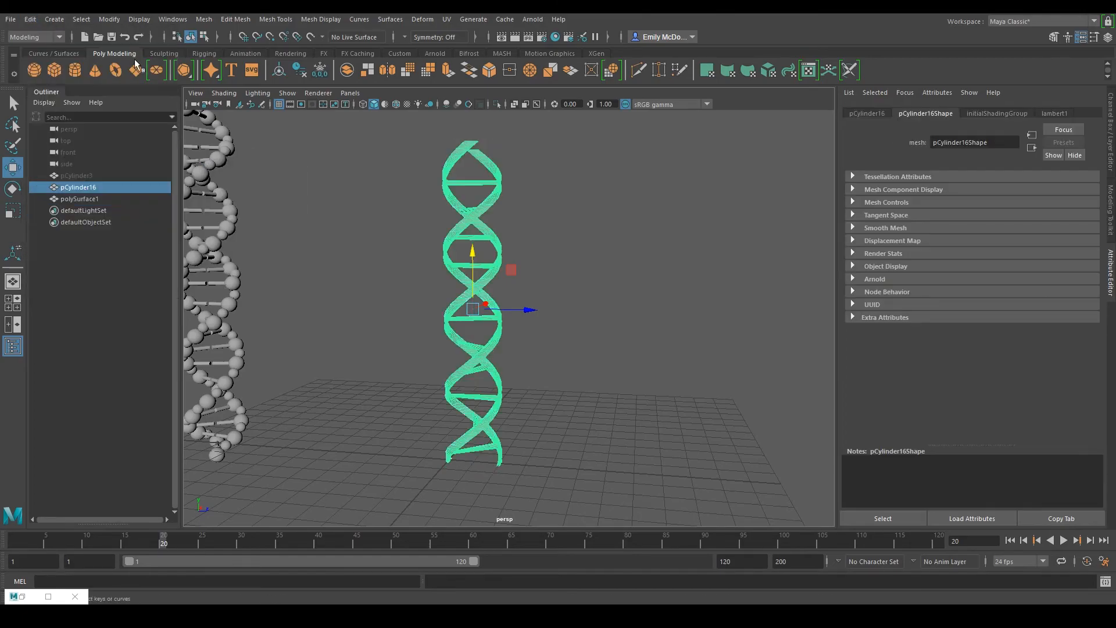
left_click(661, 379)
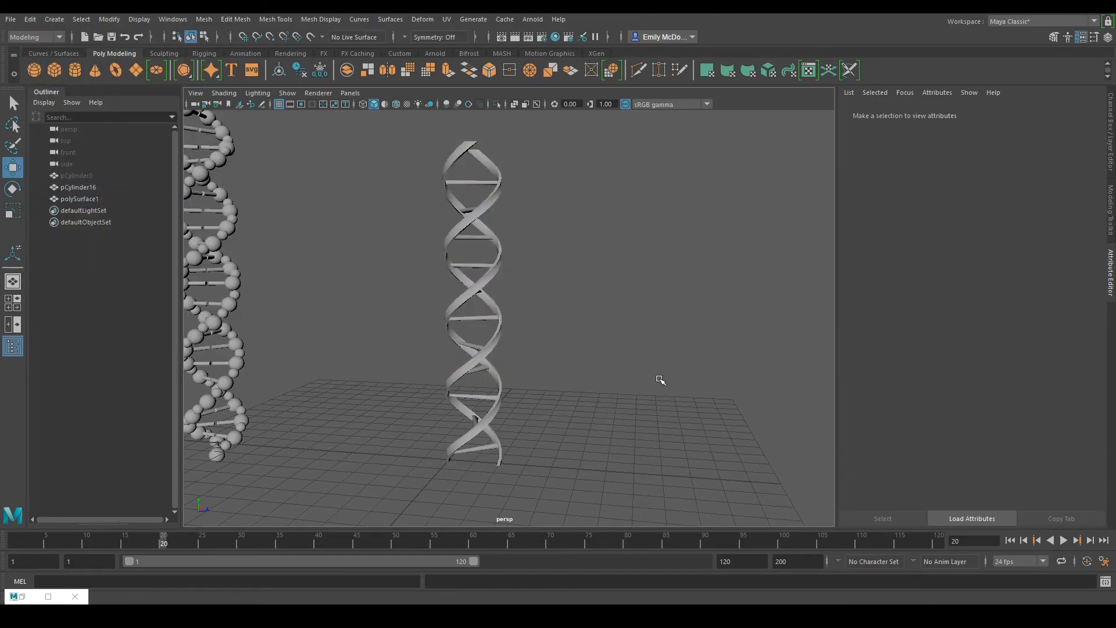
left_click_drag(660, 380, 532, 412)
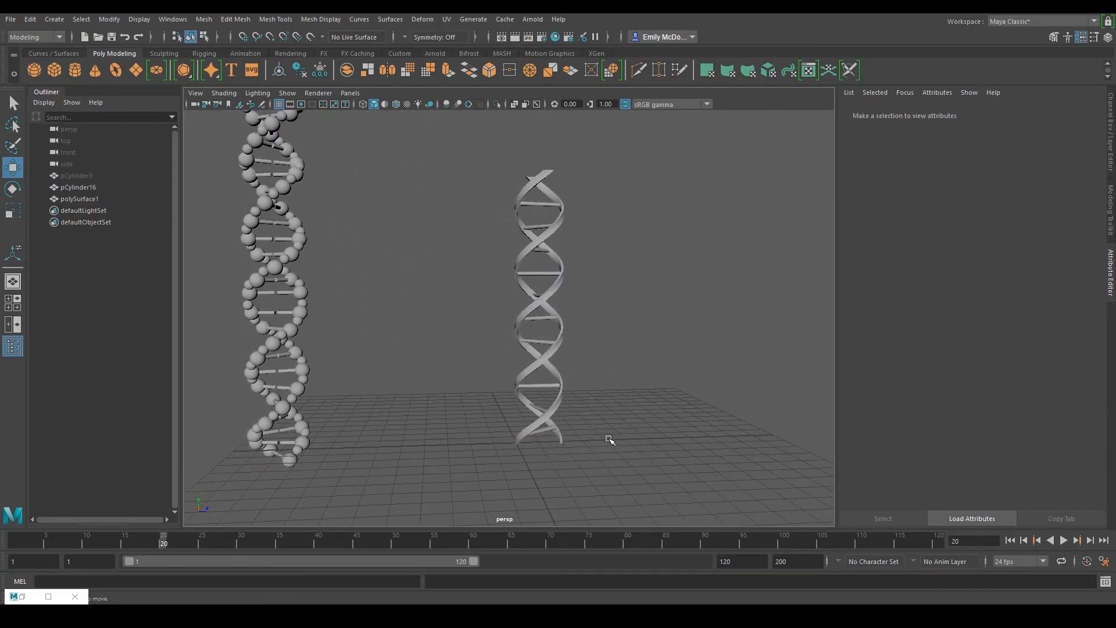
mouse_move(583, 449)
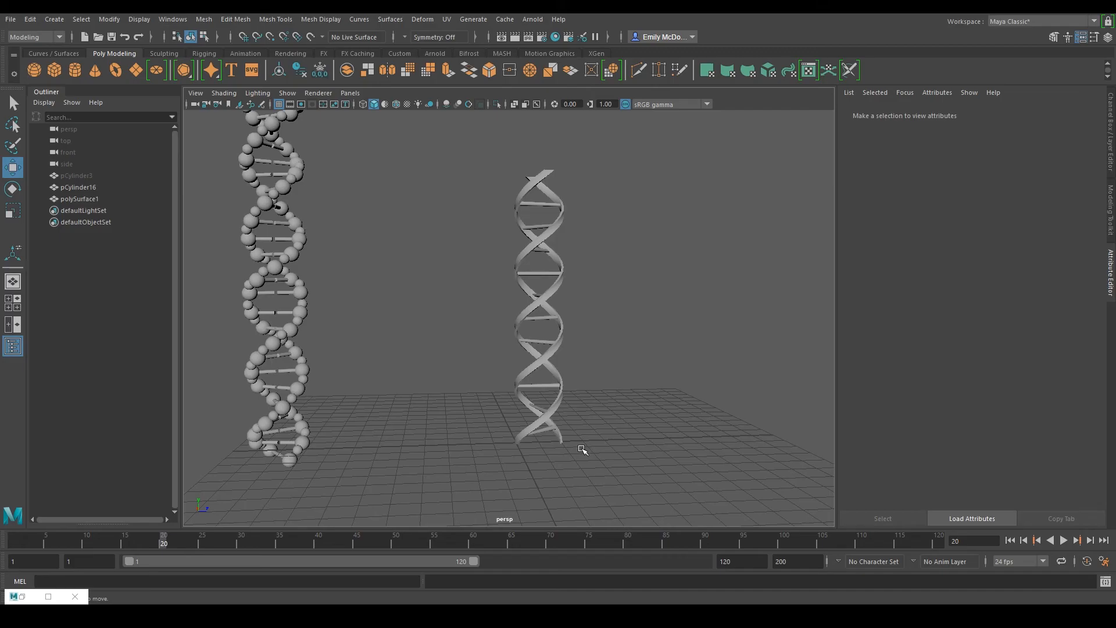
mouse_move(608, 491)
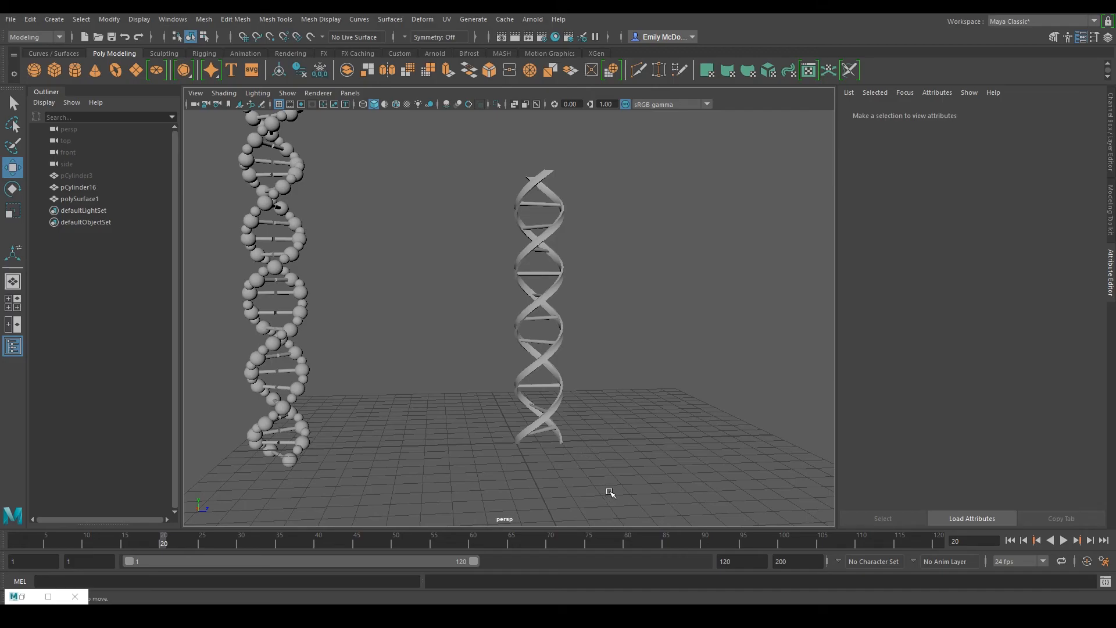
mouse_move(611, 492)
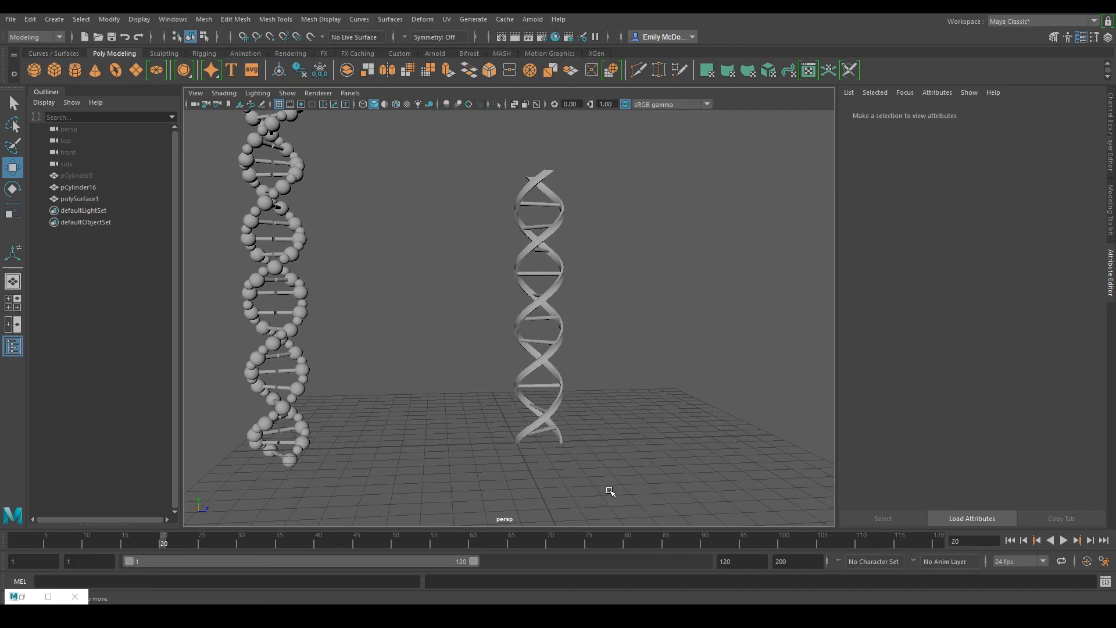